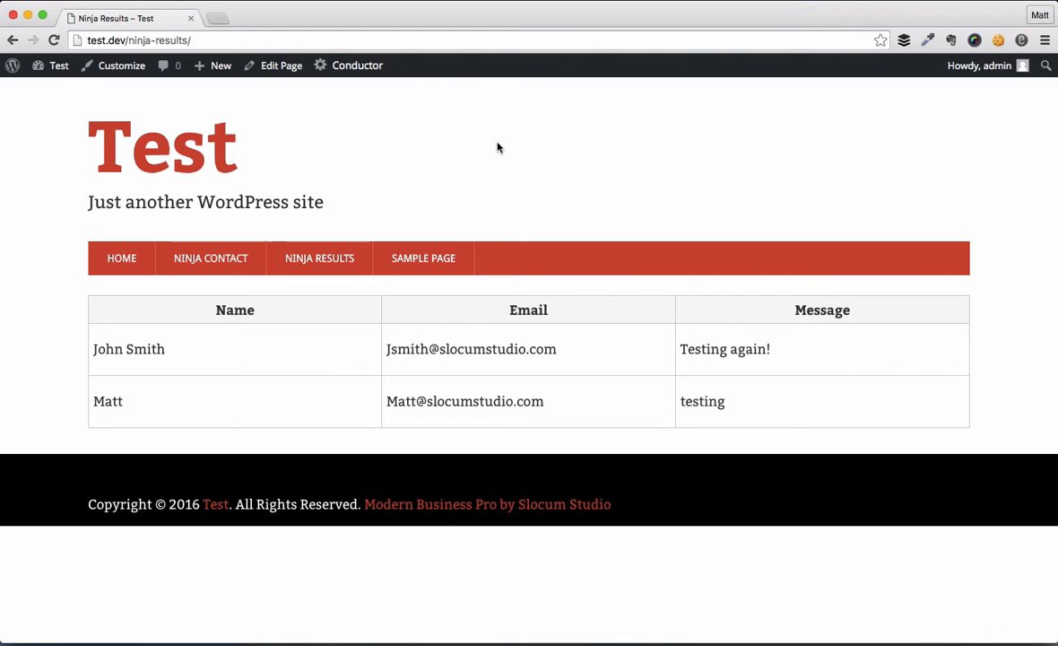
{"action": "mouse_move", "coordinate": [488, 173]}
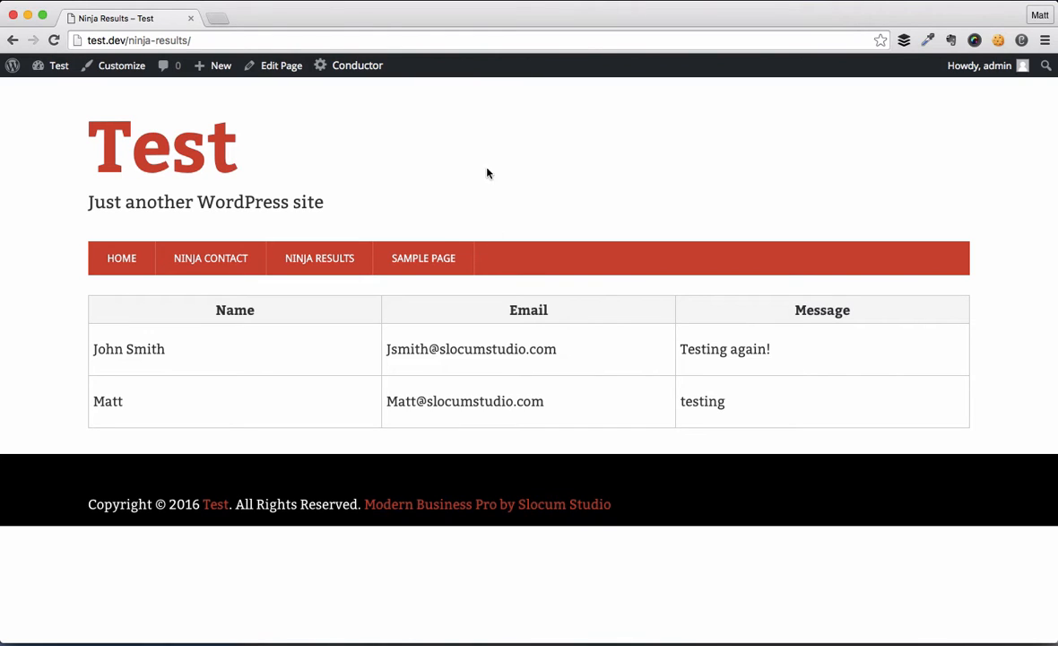
{"action": "mouse_move", "coordinate": [359, 206]}
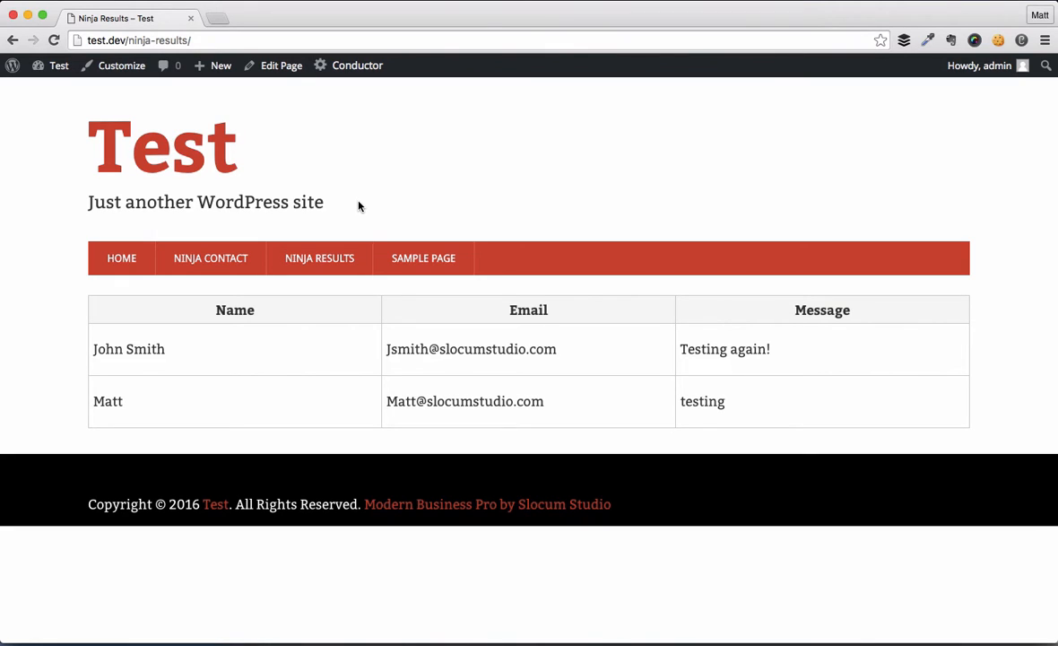
{"action": "mouse_move", "coordinate": [703, 419]}
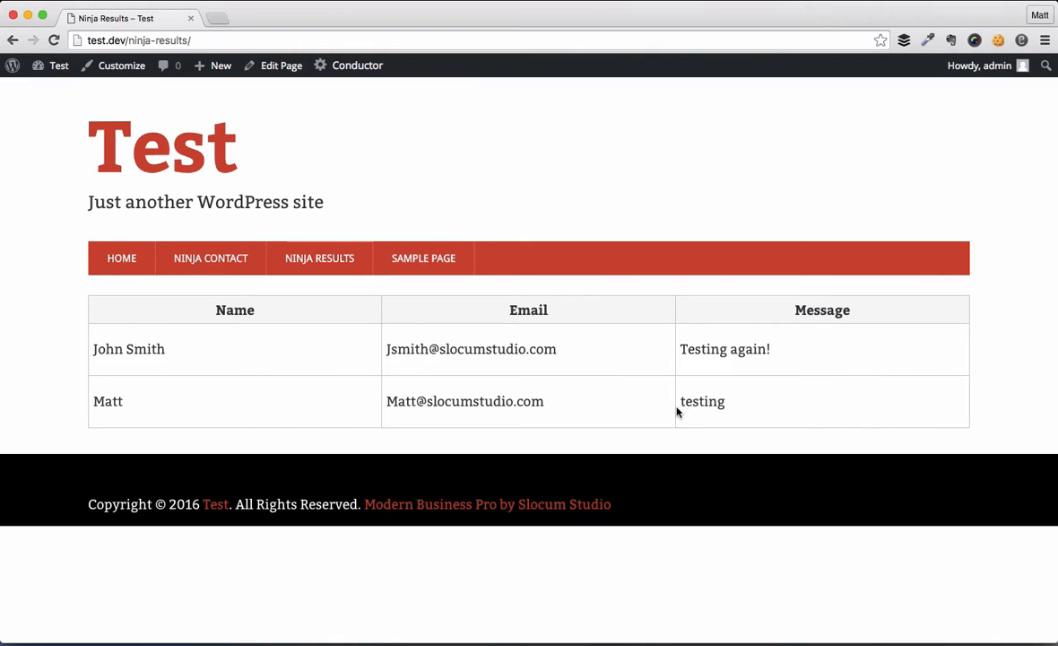
{"action": "mouse_move", "coordinate": [303, 309]}
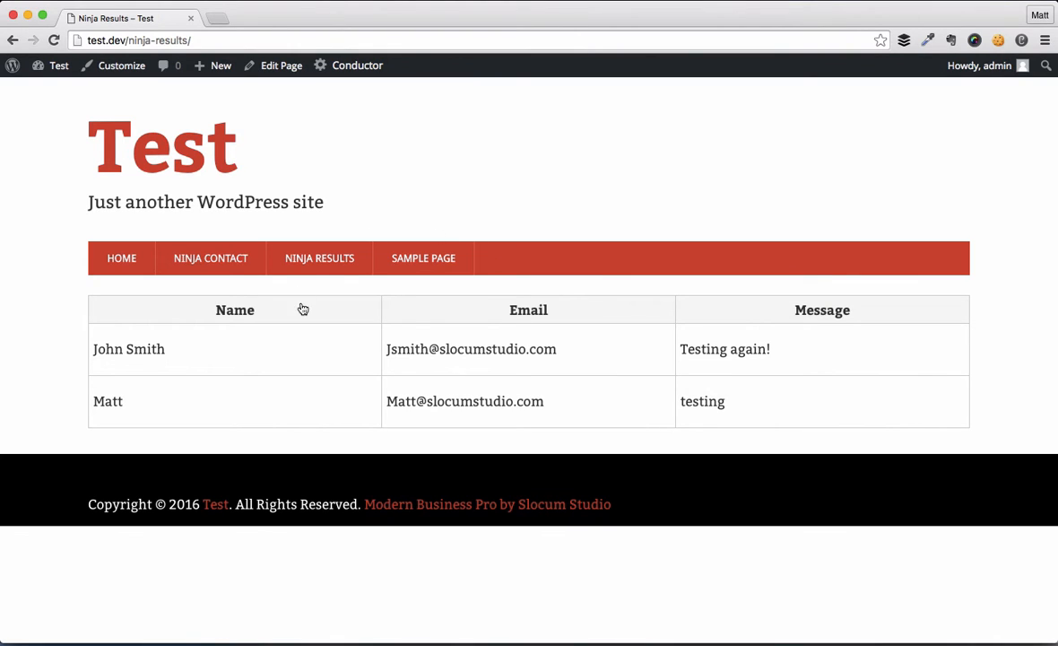
{"action": "left_click", "coordinate": [210, 259]}
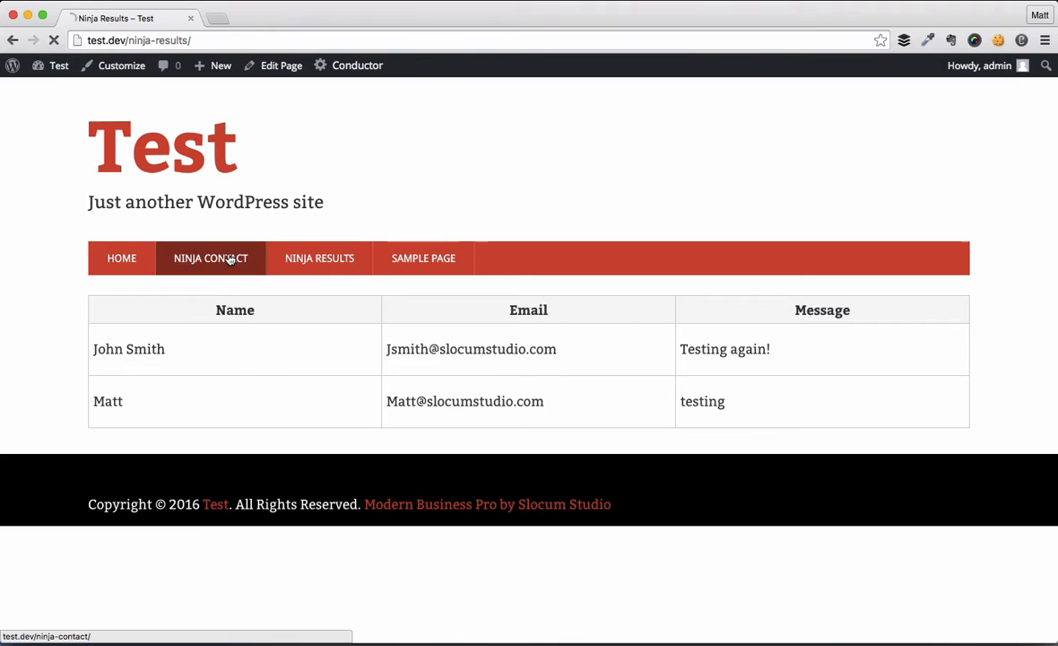
{"action": "left_click", "coordinate": [209, 258]}
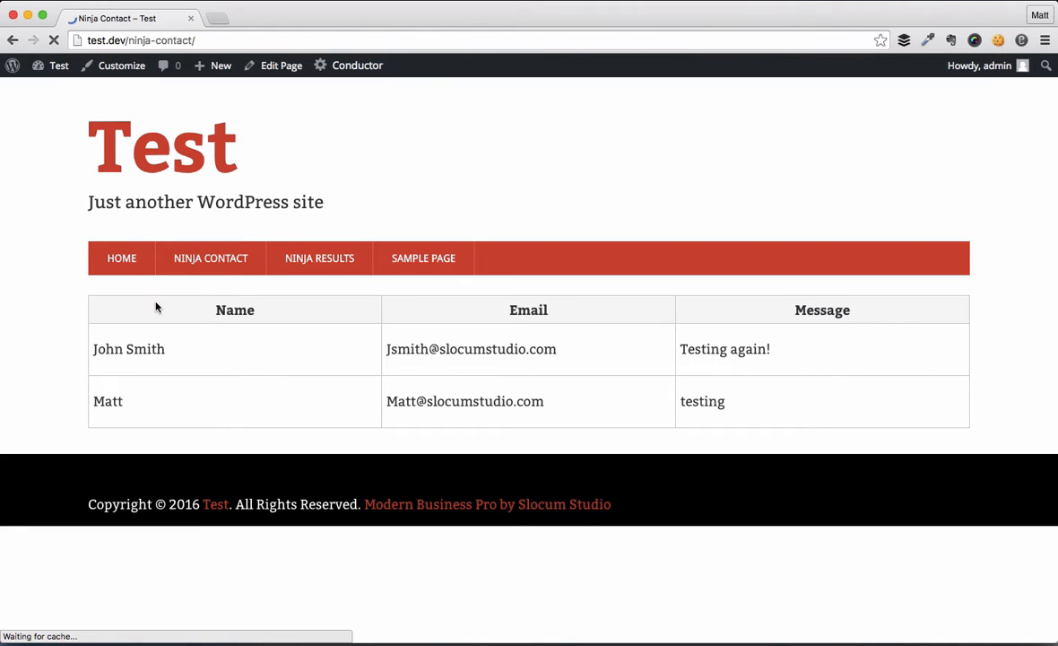
{"action": "left_click", "coordinate": [210, 258]}
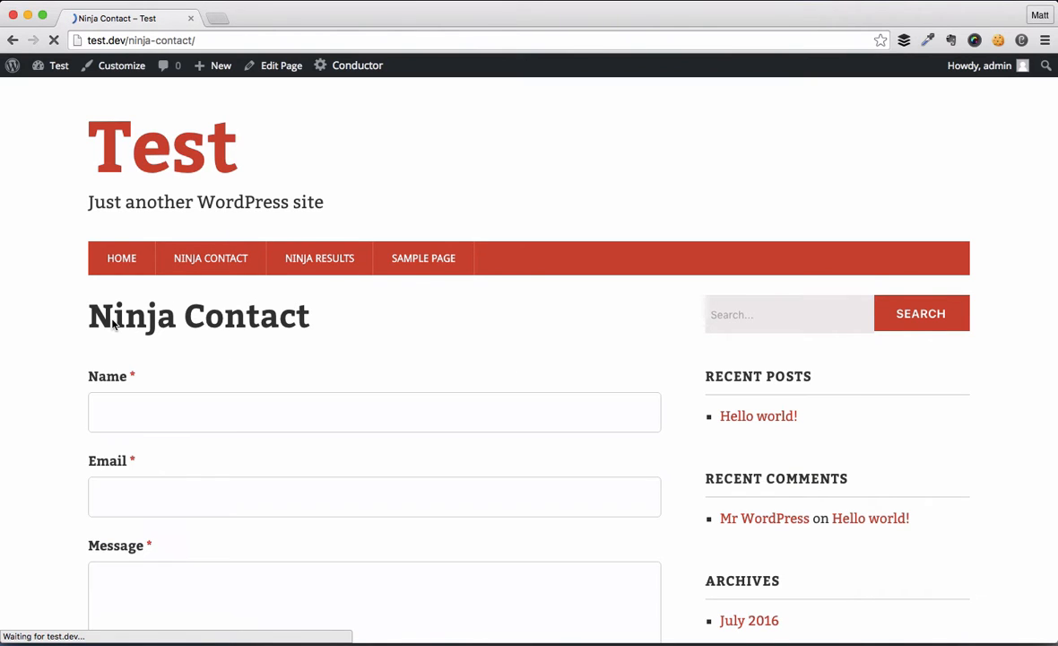
{"action": "left_click", "coordinate": [373, 355]}
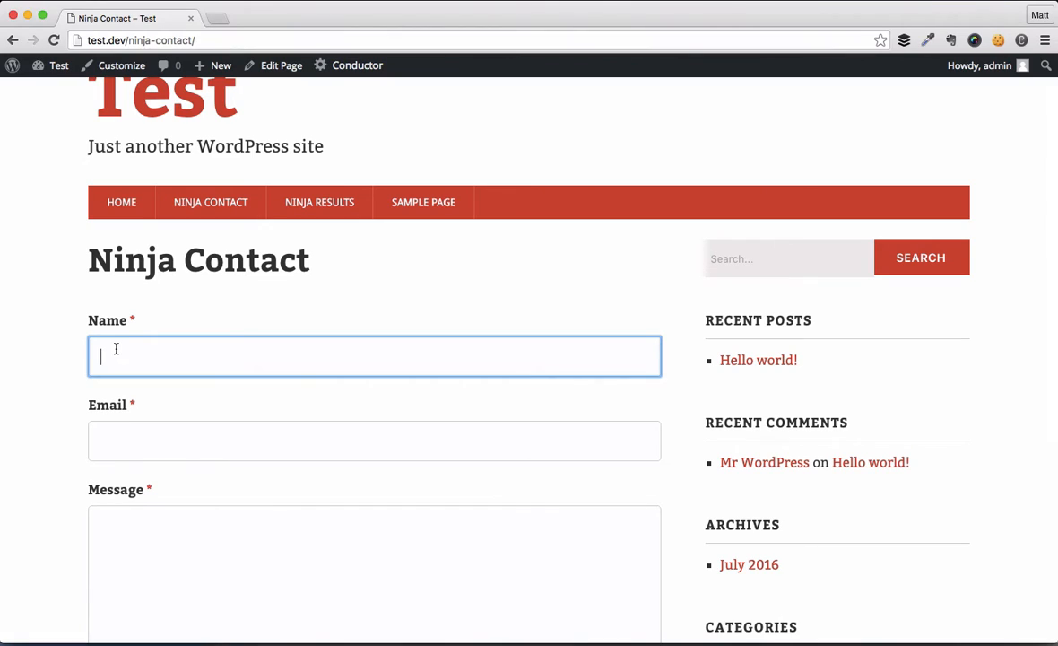
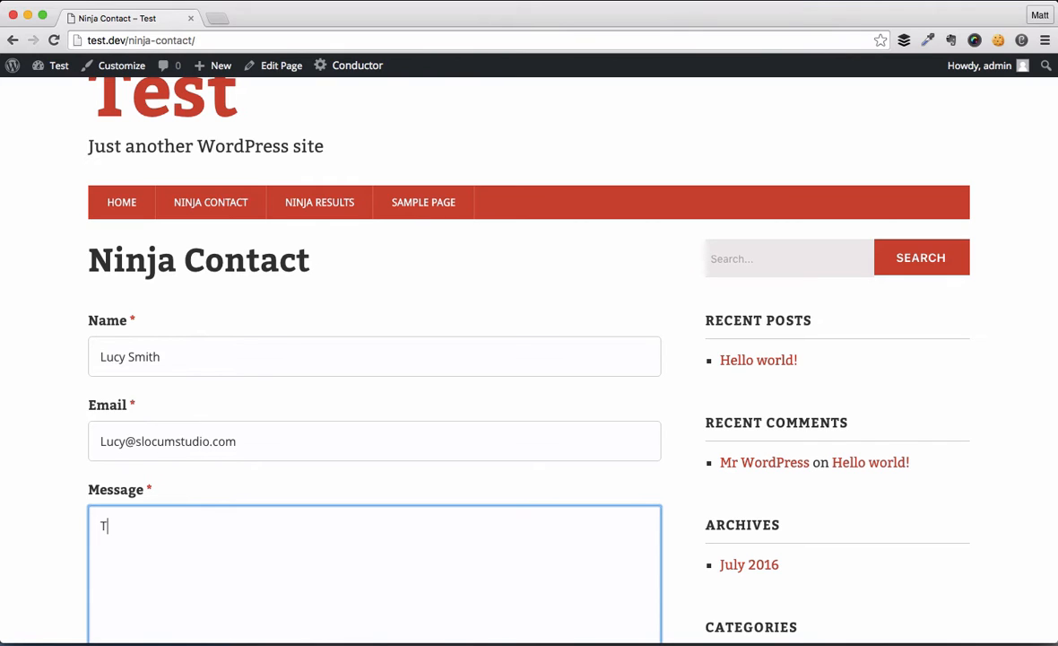
{"action": "type", "text": "his is a test from l"}
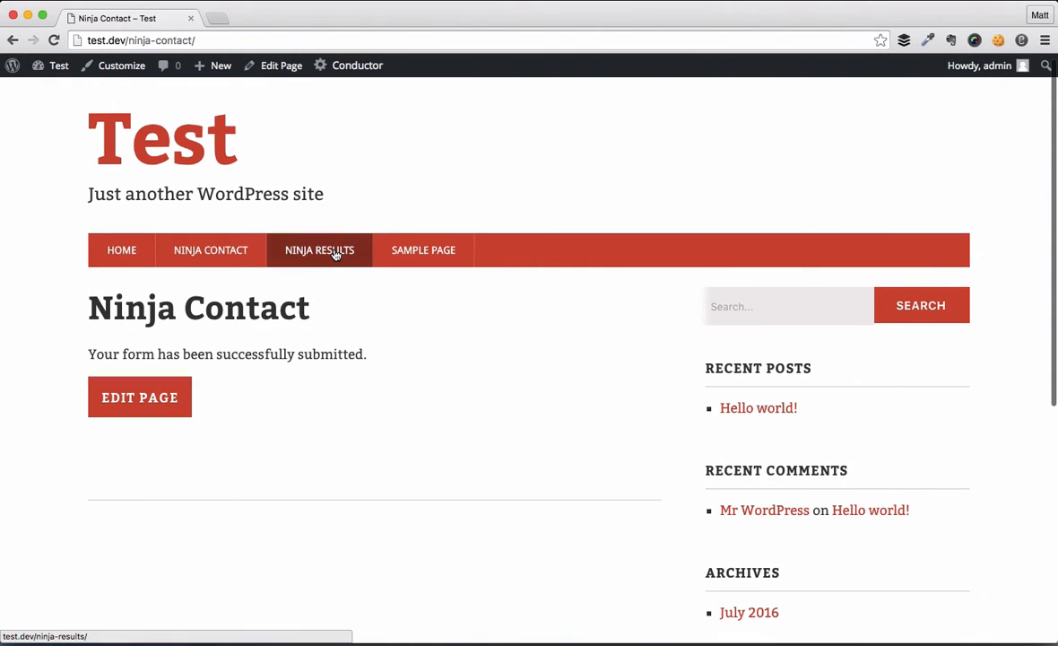
{"action": "left_click", "coordinate": [319, 251]}
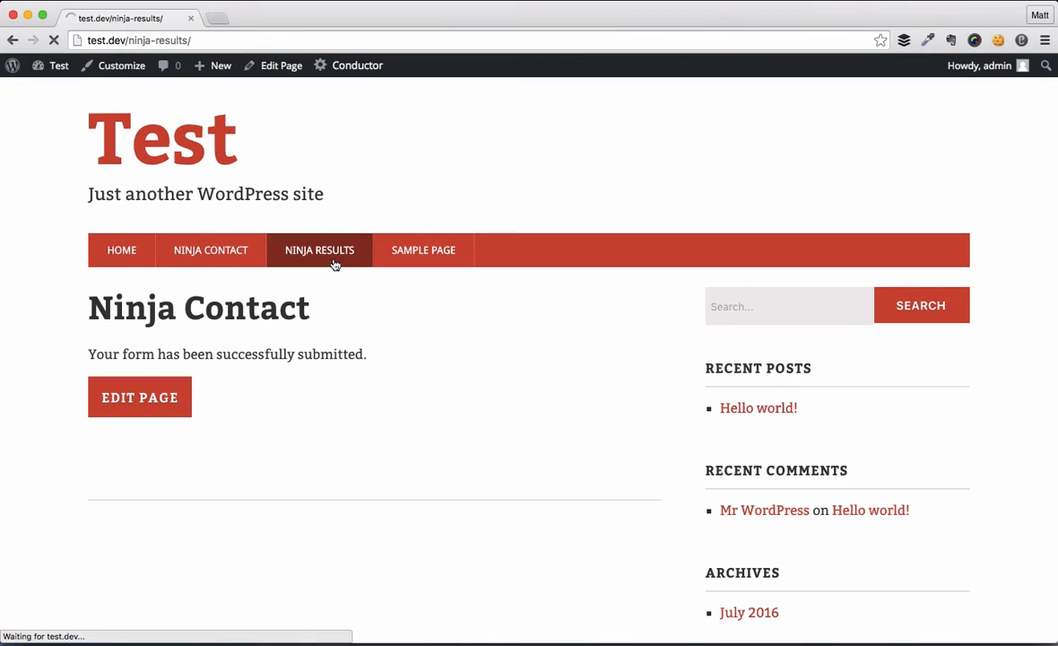
{"action": "left_click", "coordinate": [319, 249]}
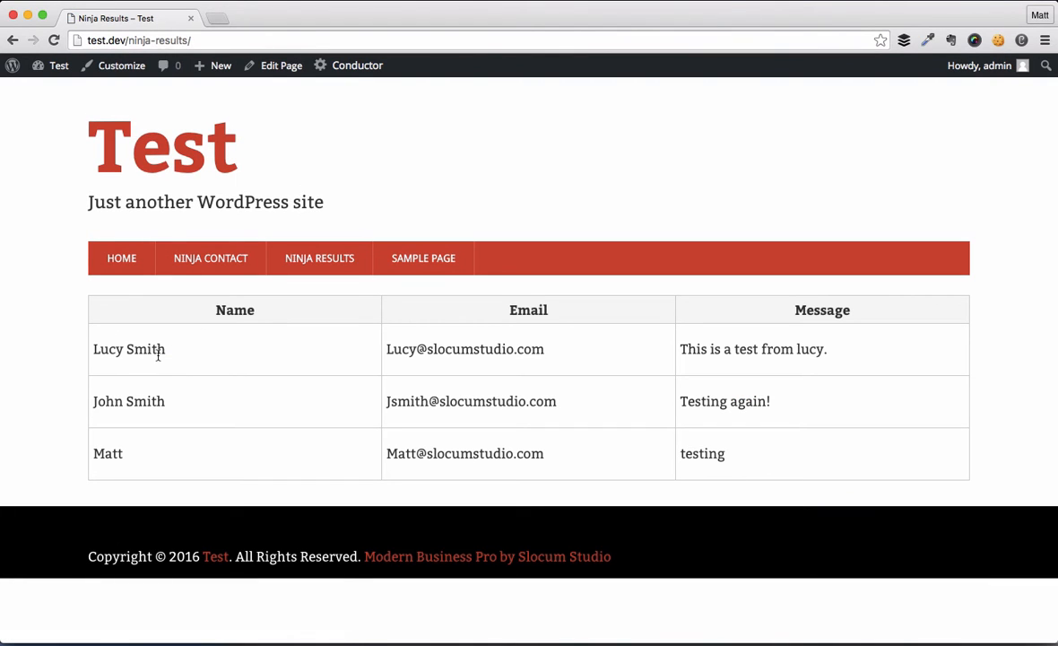
{"action": "mouse_move", "coordinate": [839, 343]}
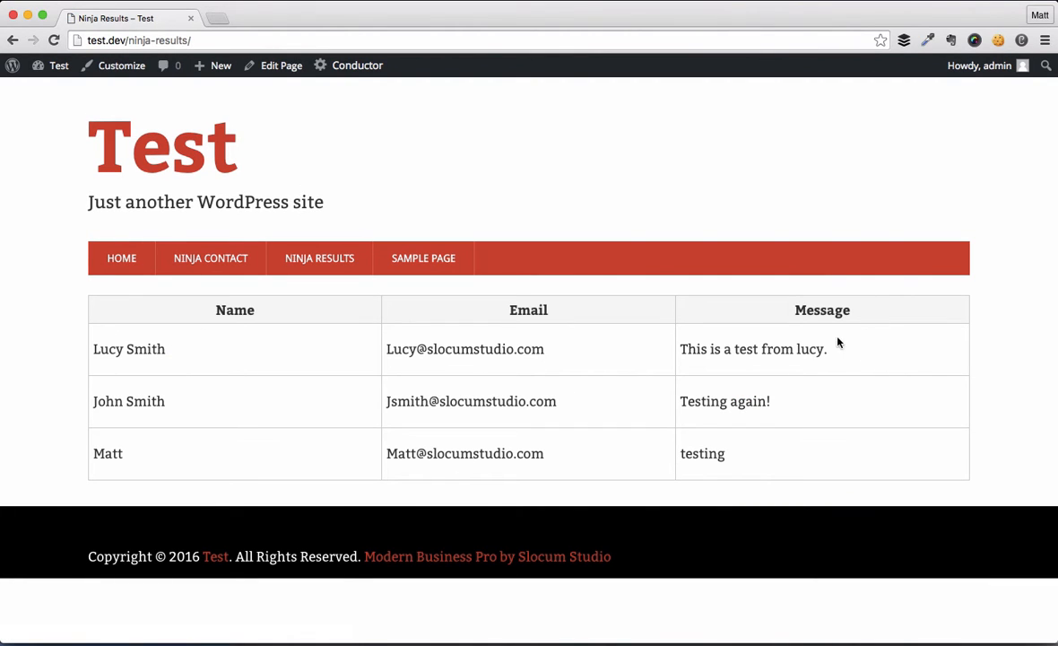
{"action": "mouse_move", "coordinate": [227, 375]}
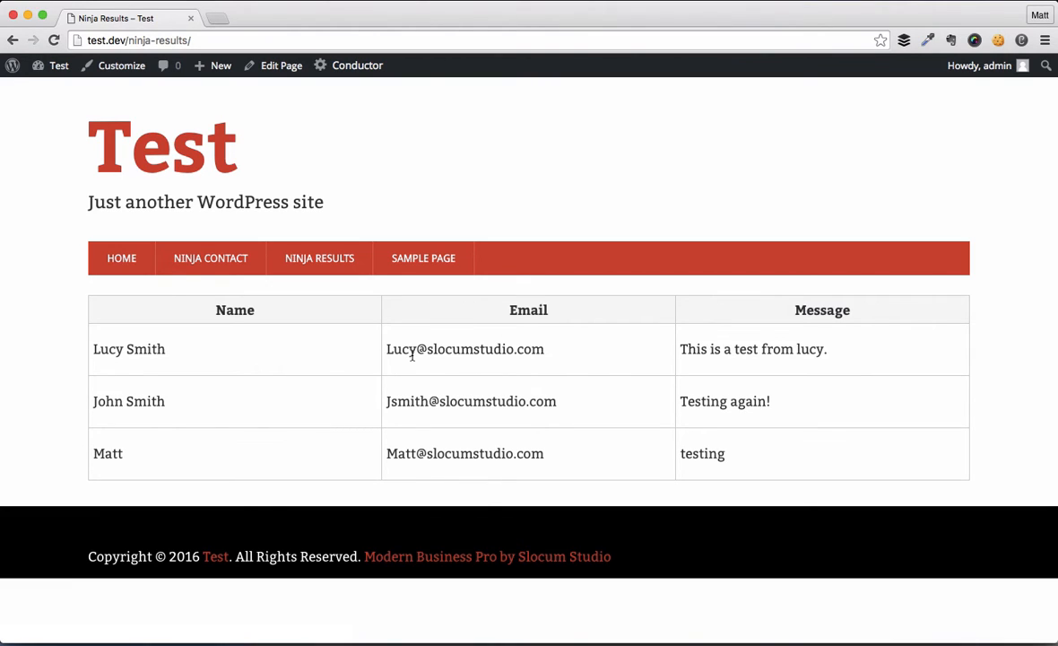
{"action": "mouse_move", "coordinate": [235, 312]}
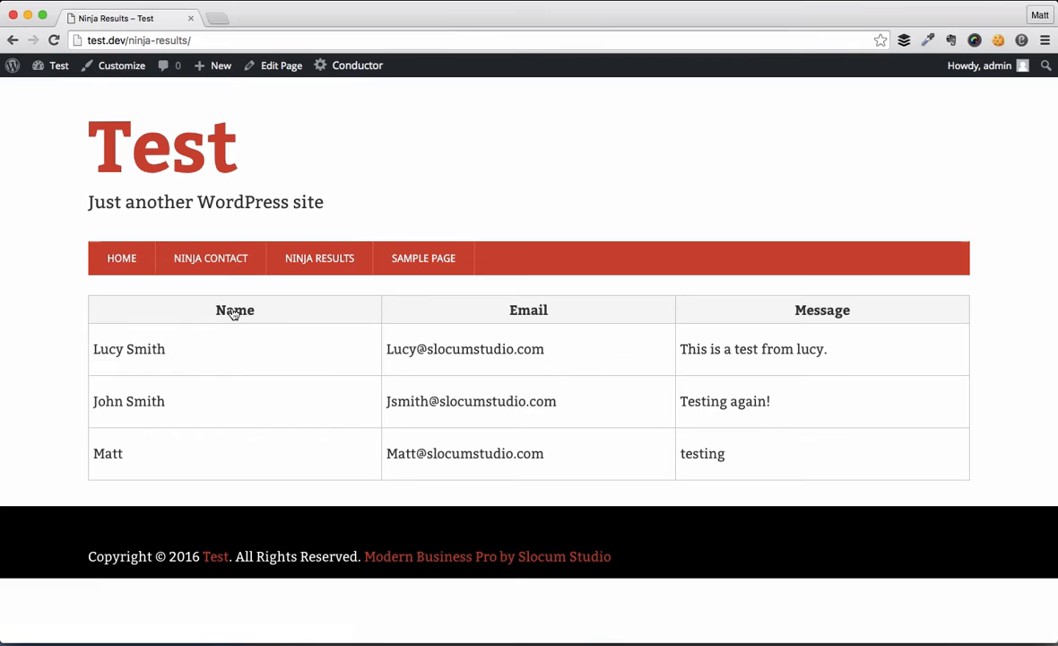
{"action": "left_click", "coordinate": [235, 308]}
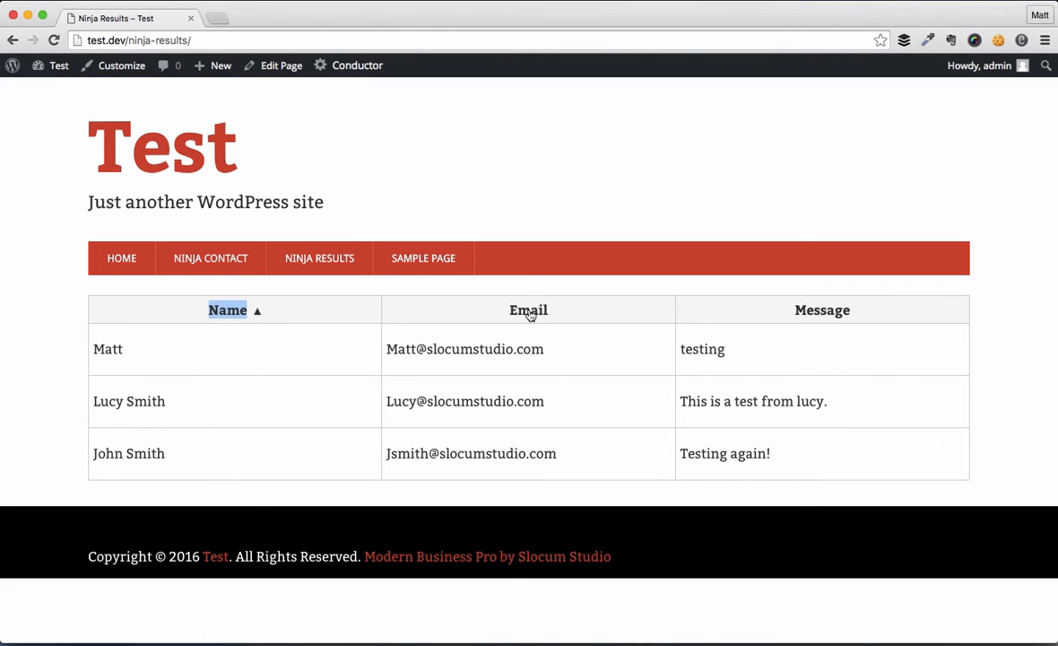
{"action": "left_click", "coordinate": [814, 308]}
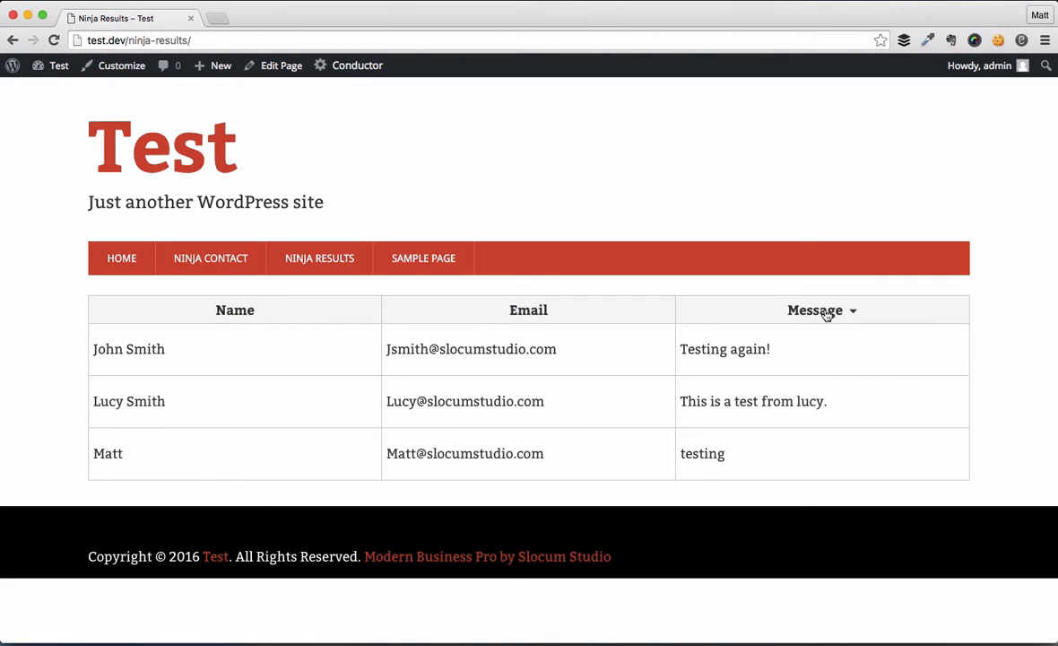
{"action": "mouse_move", "coordinate": [414, 176]}
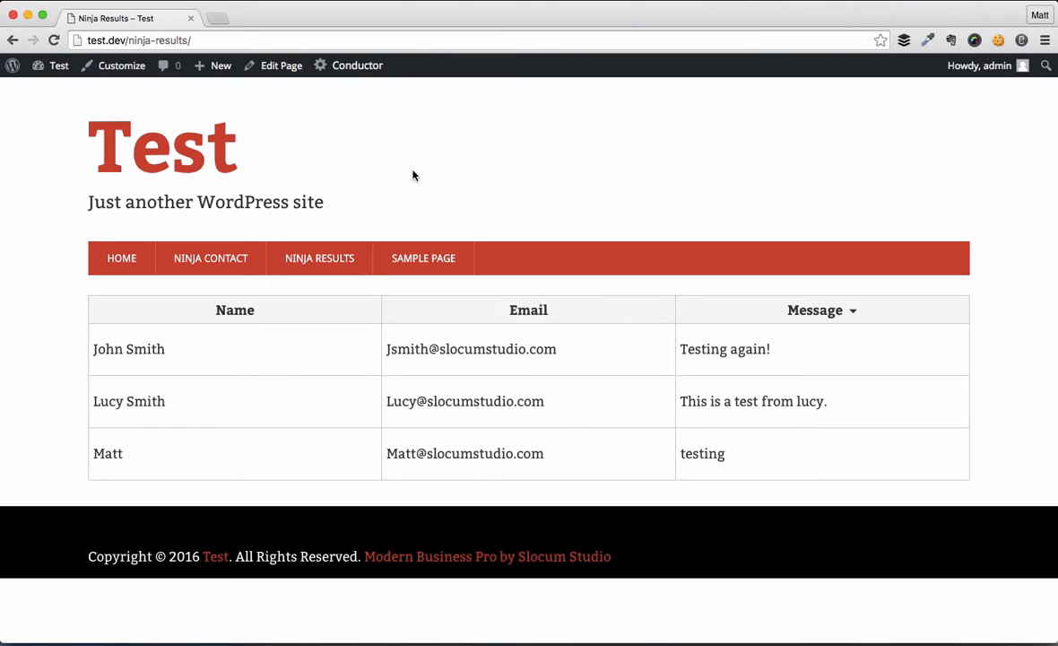
{"action": "mouse_move", "coordinate": [412, 197]}
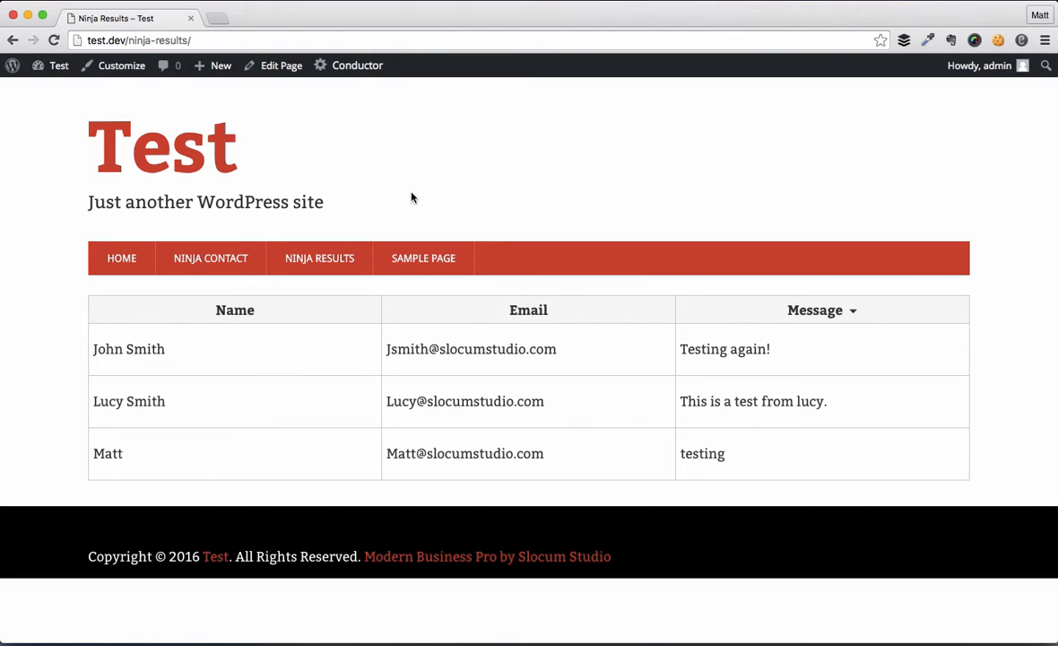
- Customize the Ninja Results page with Conductor and edit its table widget's settings
{"action": "left_click", "coordinate": [356, 64]}
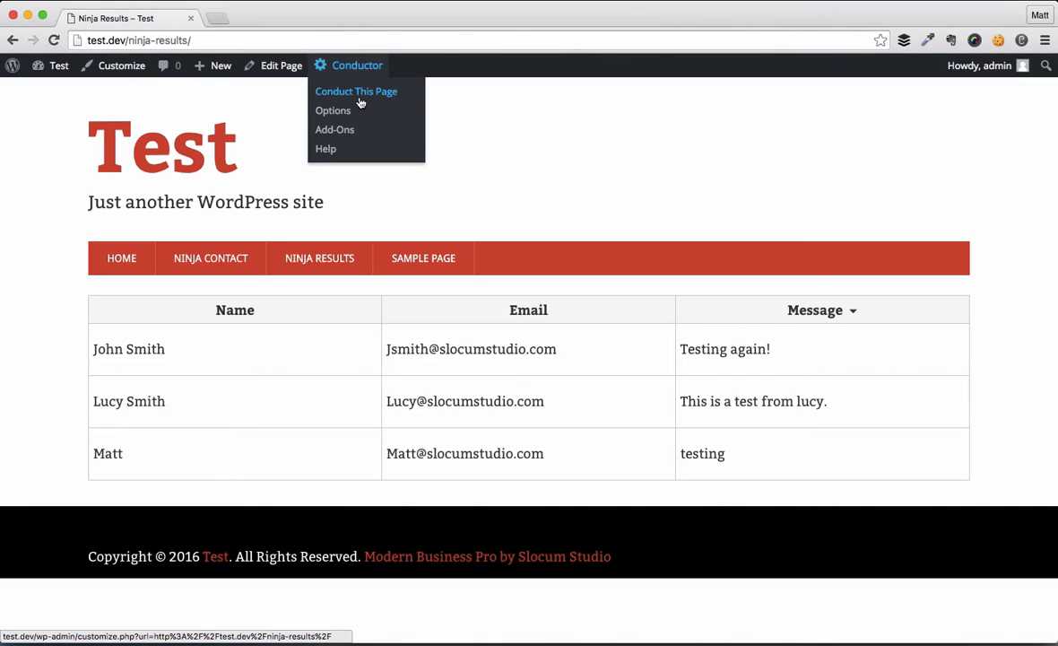
{"action": "left_click", "coordinate": [357, 89]}
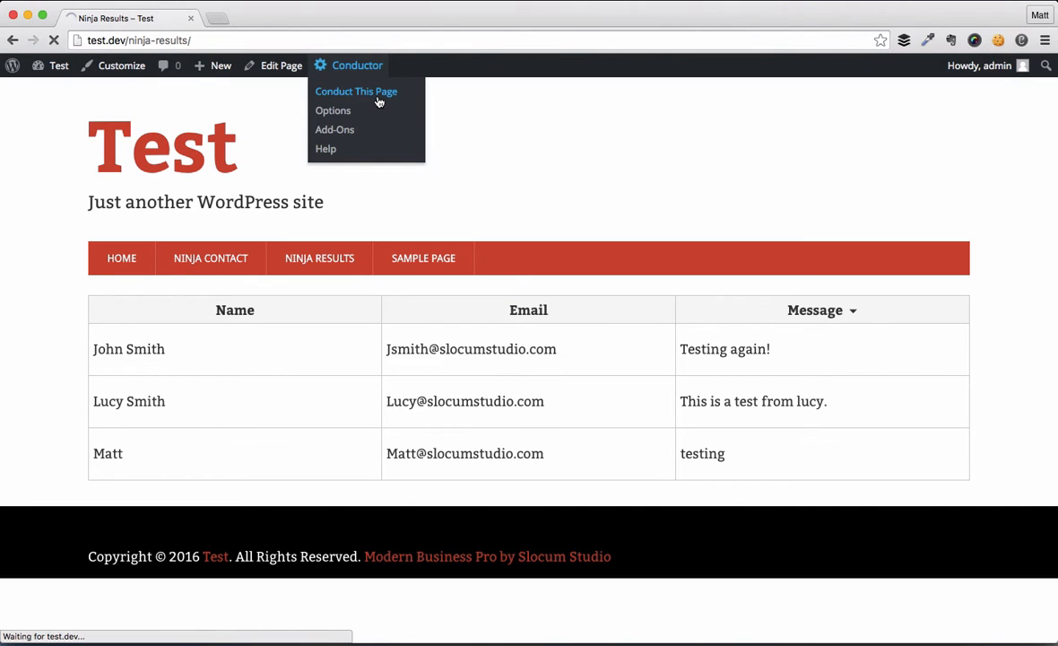
{"action": "left_click", "coordinate": [115, 65]}
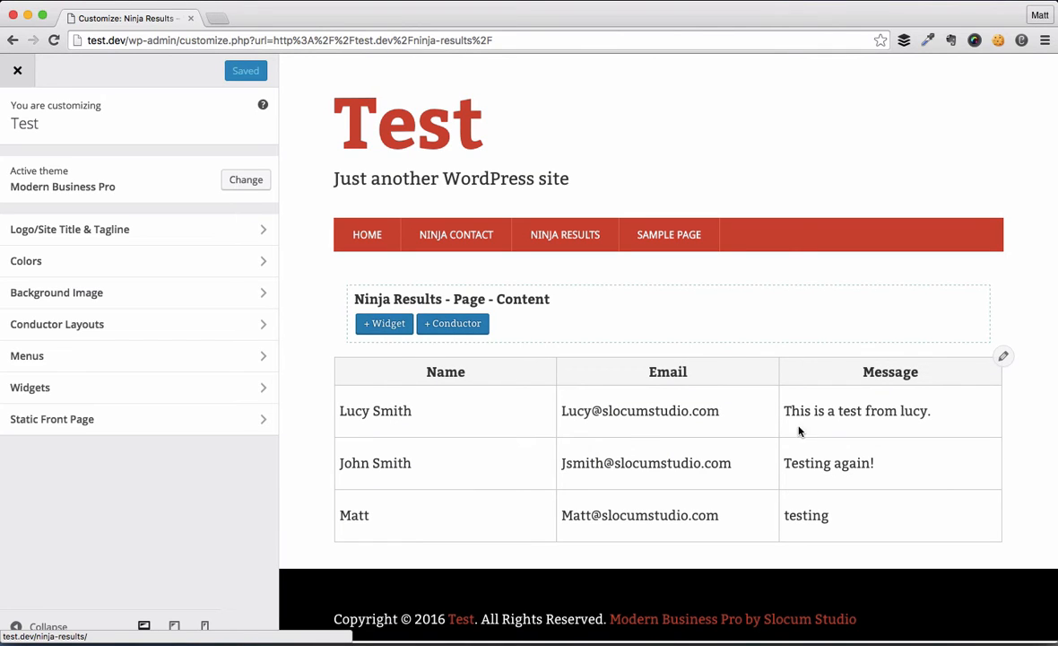
{"action": "mouse_move", "coordinate": [987, 329]}
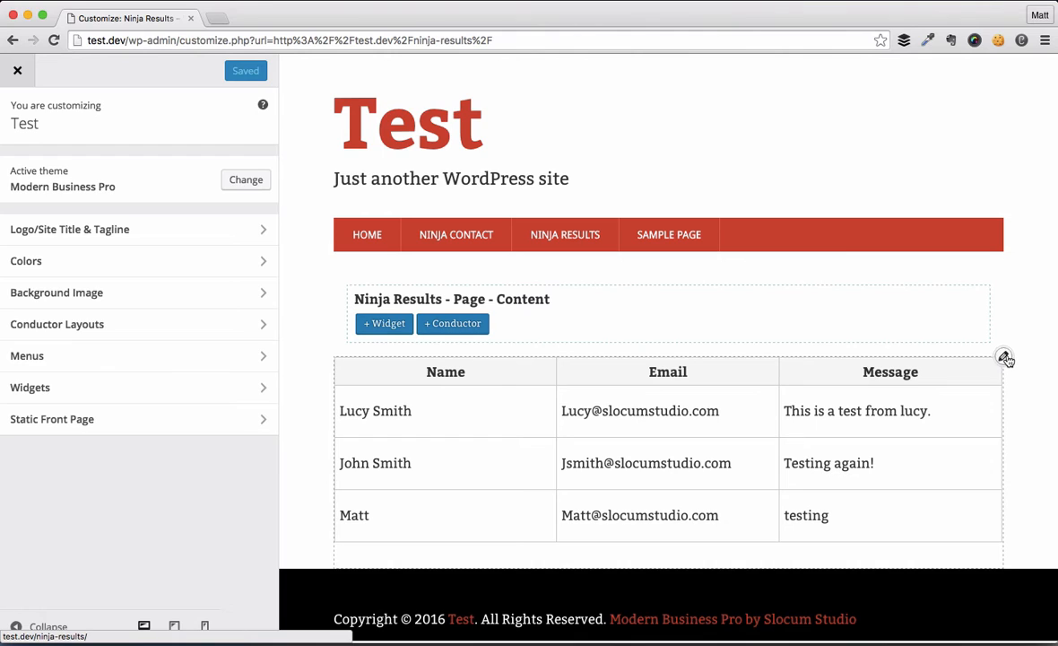
{"action": "left_click", "coordinate": [1001, 357]}
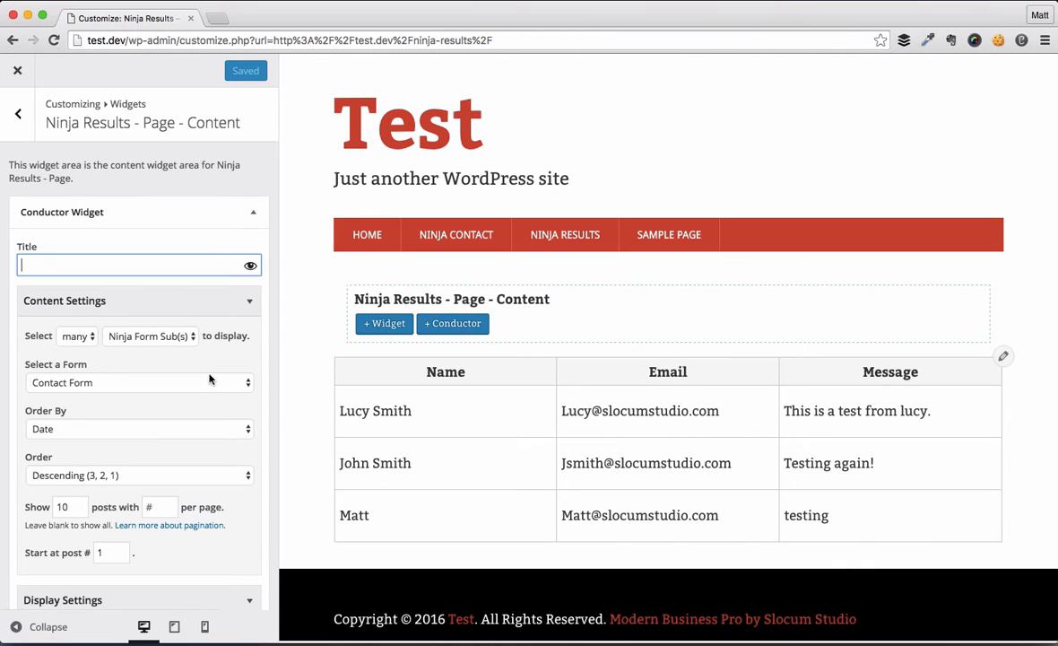
- Keep Contact Form as the source, remove the Message output element and Save & Publish
{"action": "left_click", "coordinate": [140, 382]}
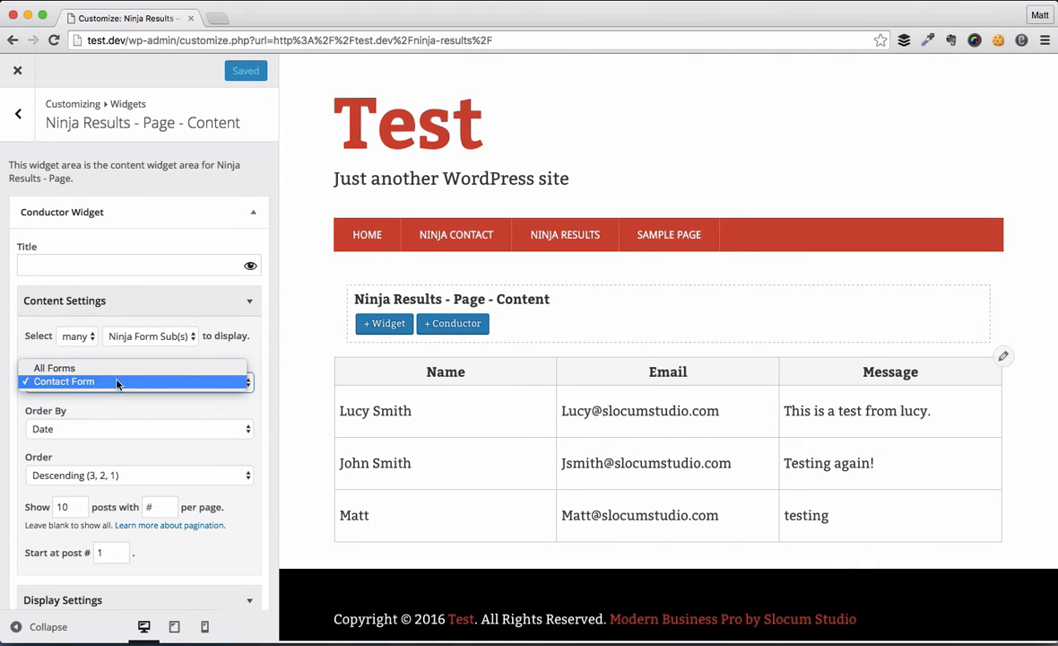
{"action": "left_click", "coordinate": [117, 380]}
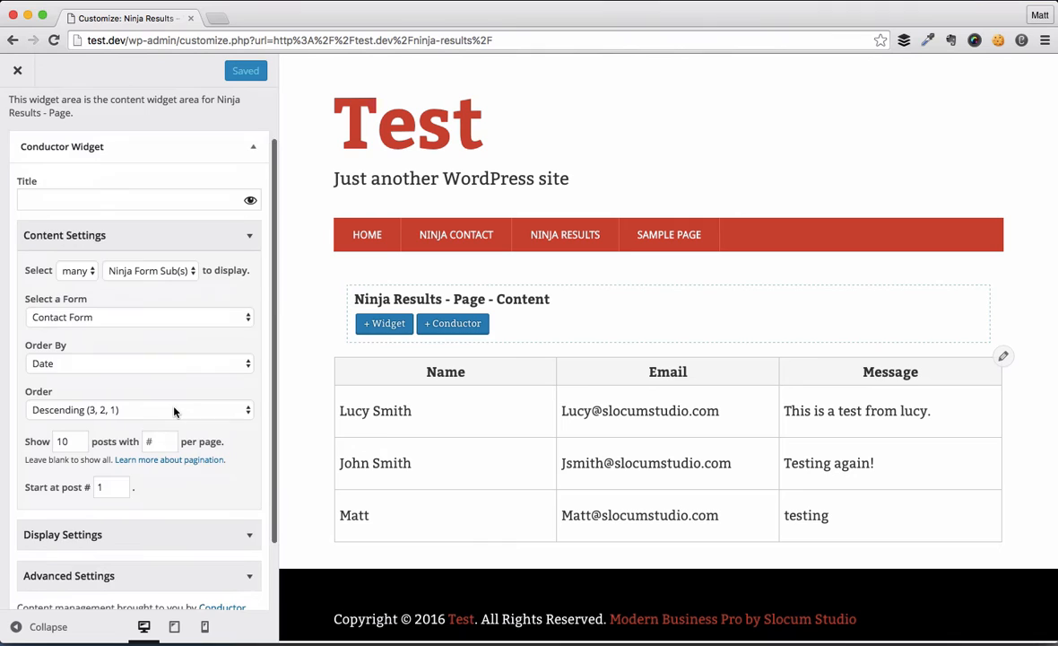
{"action": "scroll", "scroll_direction": "down", "scroll_amount": 3}
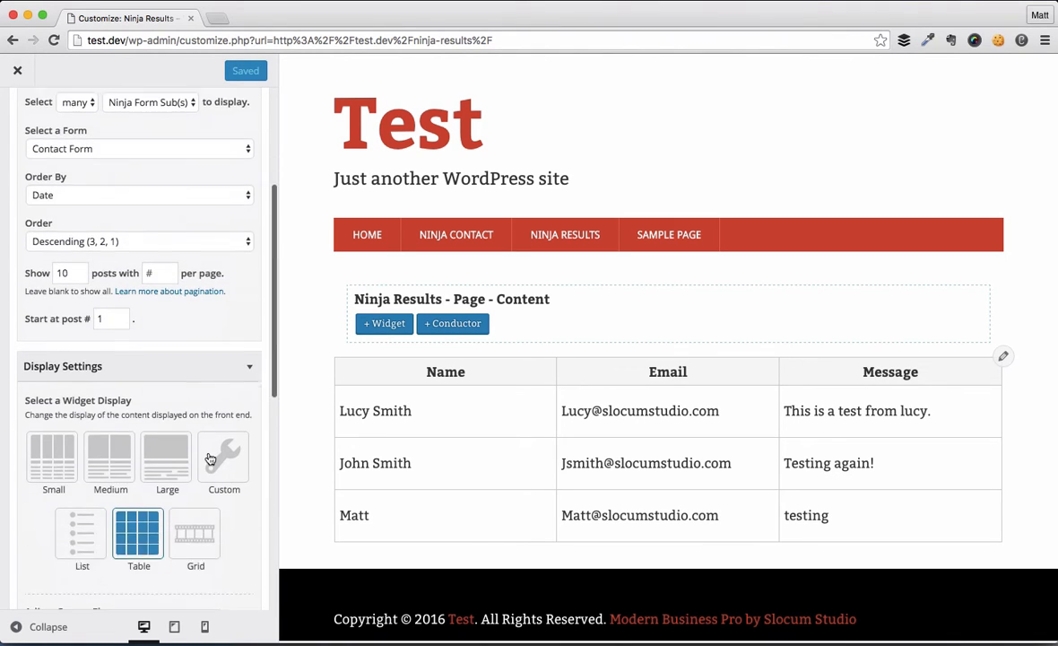
{"action": "scroll", "scroll_direction": "down", "scroll_amount": 3}
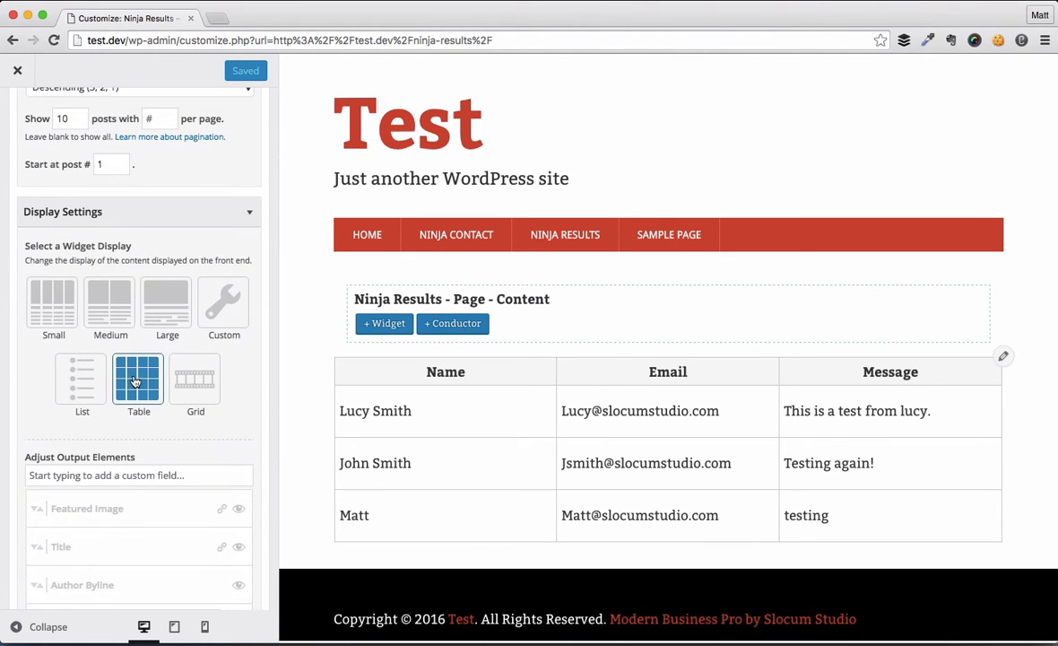
{"action": "scroll", "scroll_direction": "down", "scroll_amount": 3}
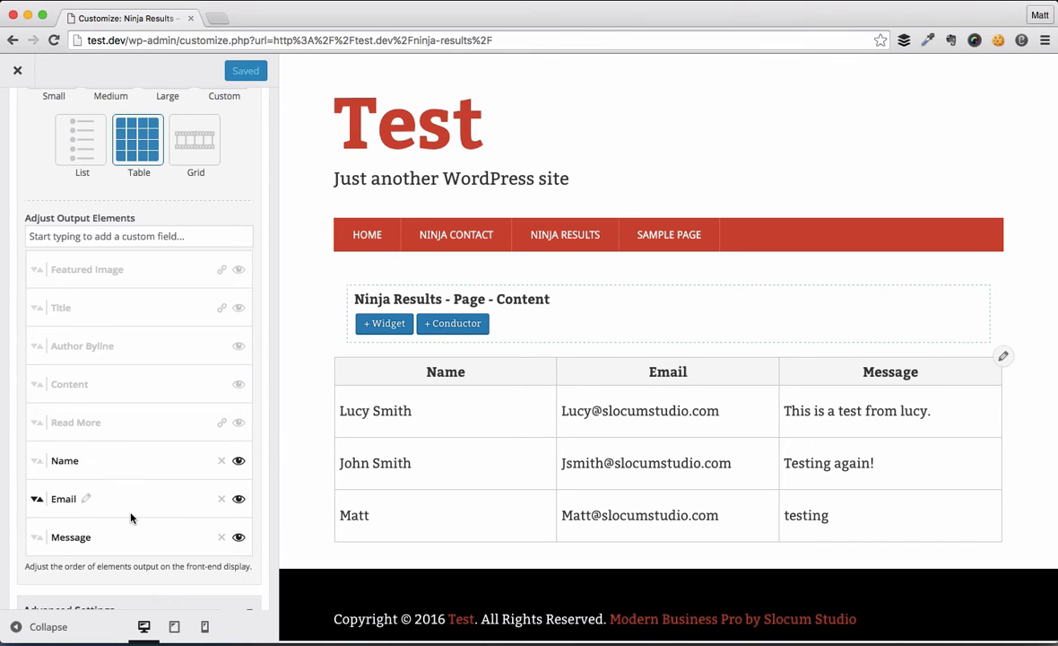
{"action": "mouse_move", "coordinate": [224, 536]}
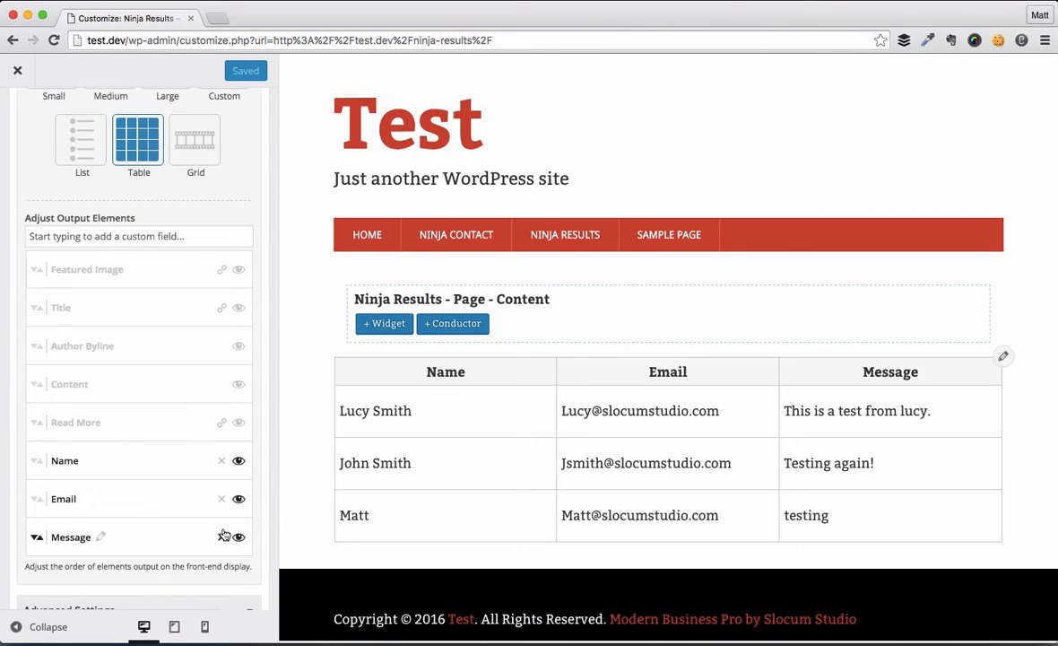
{"action": "mouse_move", "coordinate": [222, 538]}
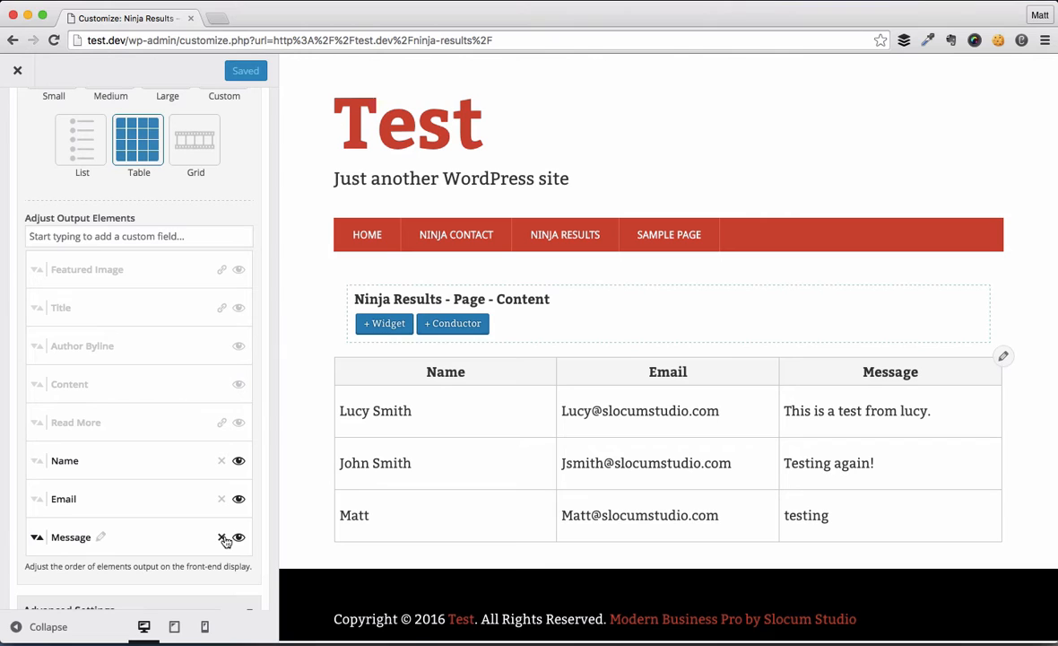
{"action": "left_click", "coordinate": [223, 538]}
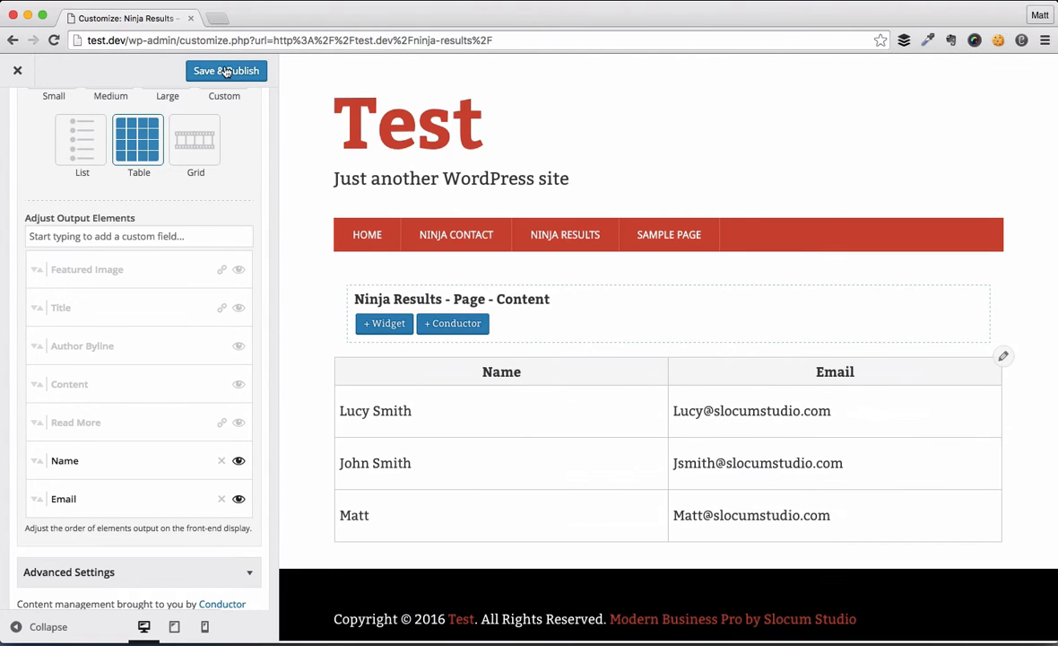
{"action": "left_click", "coordinate": [226, 72]}
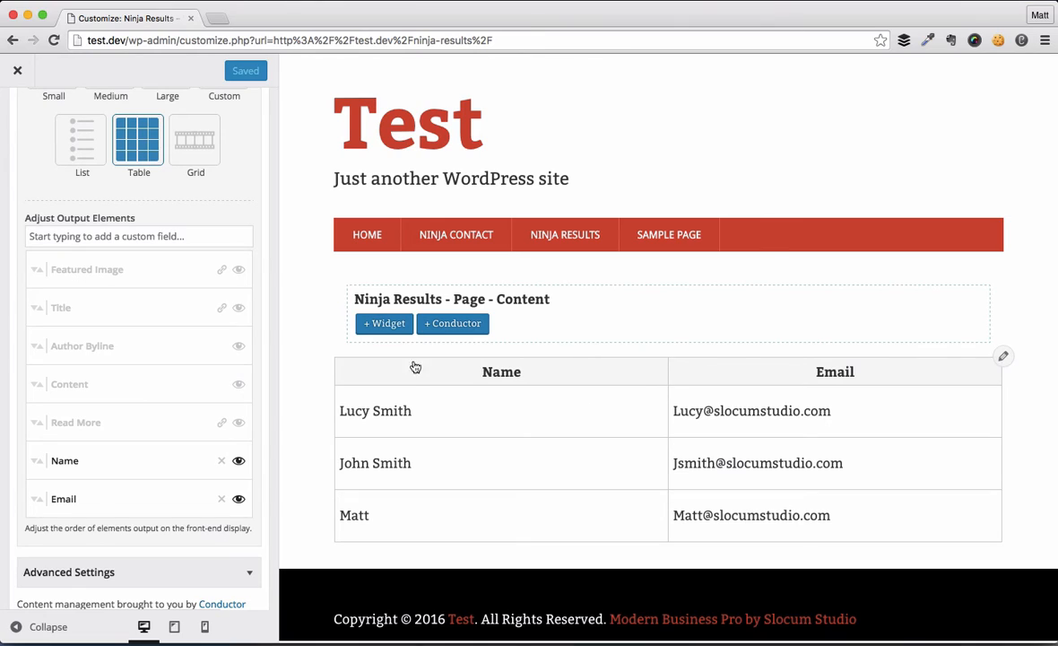
{"action": "mouse_move", "coordinate": [437, 355]}
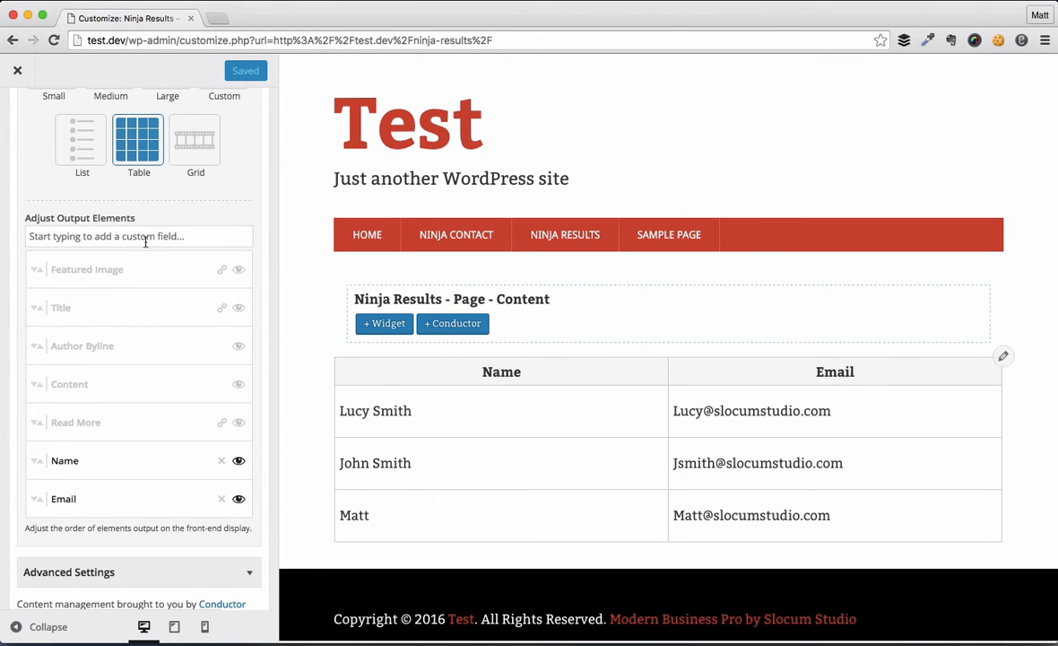
- Add 'Ninja Forms: Contact Form - Message' back to the output as a custom field
{"action": "type", "text": "nin"}
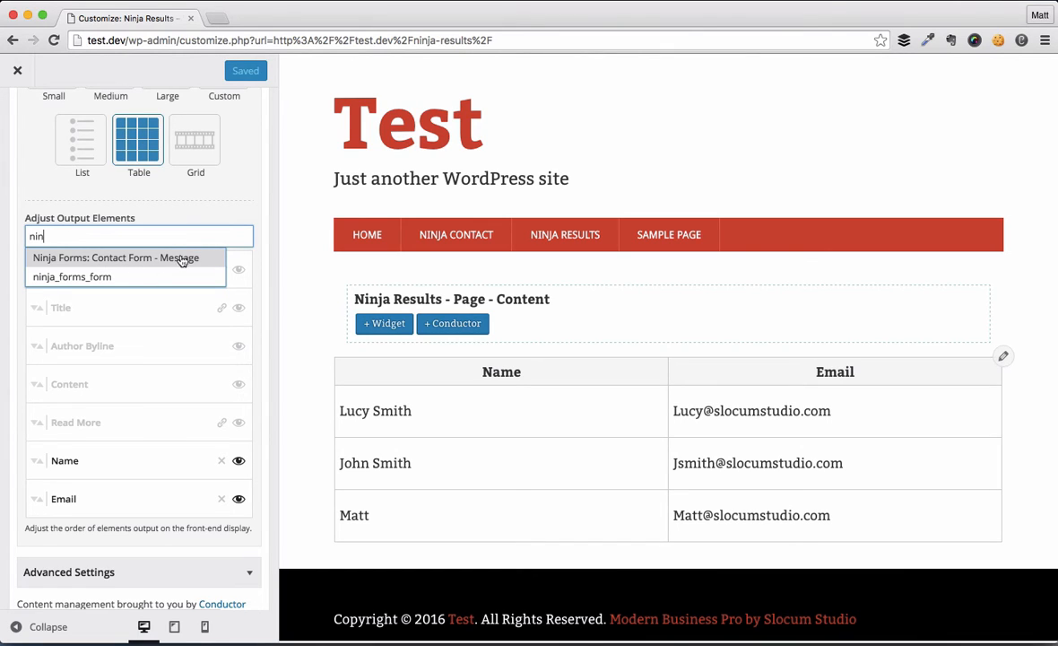
{"action": "mouse_move", "coordinate": [165, 262]}
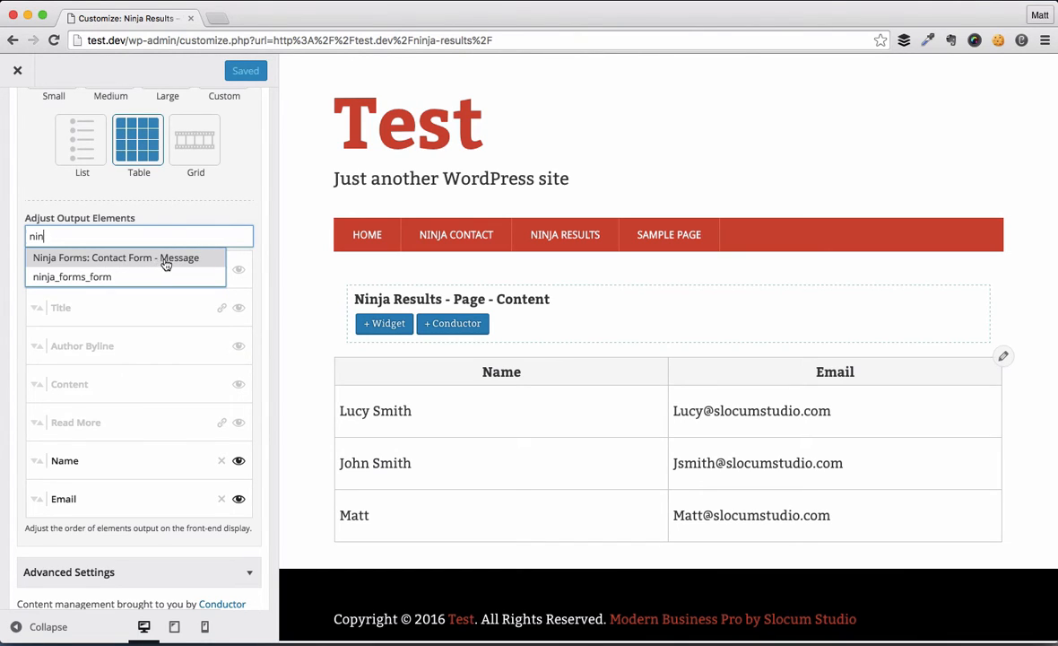
{"action": "mouse_move", "coordinate": [158, 262]}
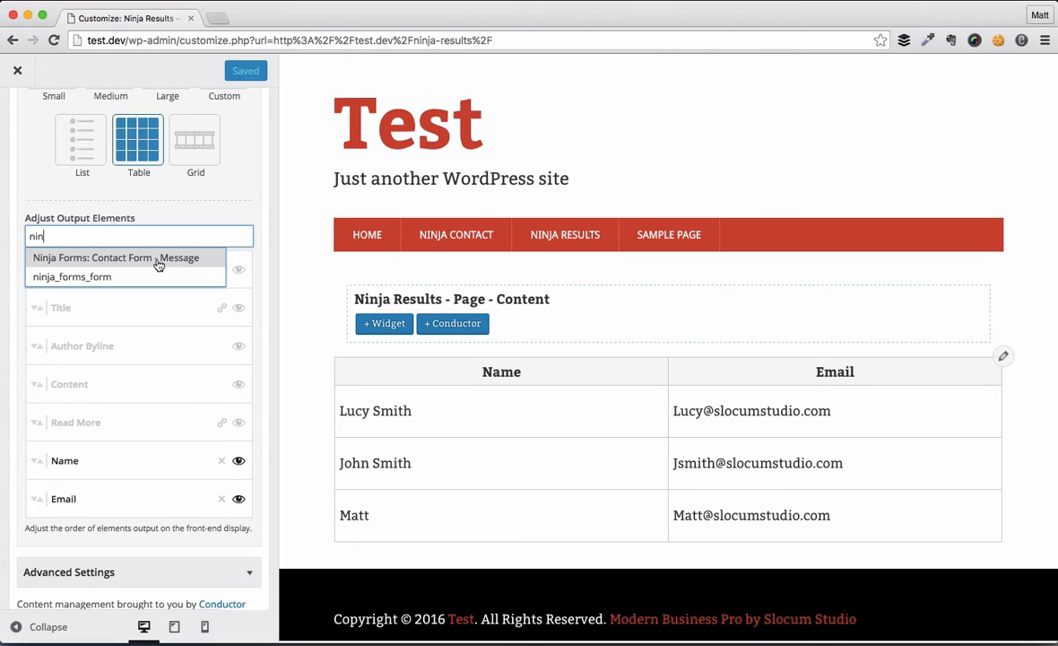
{"action": "mouse_move", "coordinate": [192, 265]}
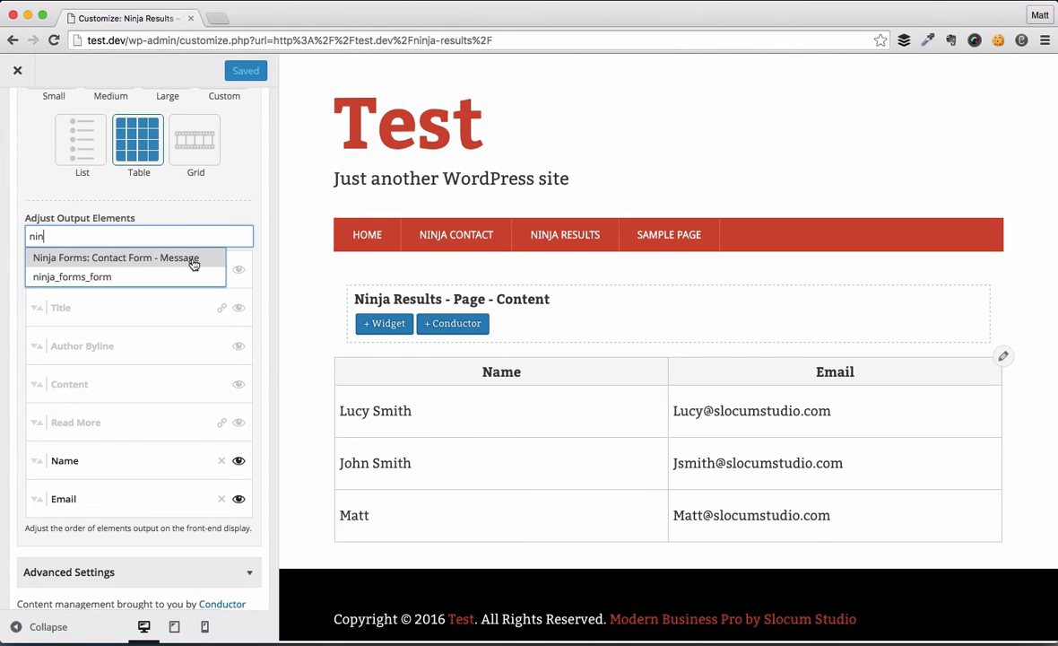
{"action": "mouse_move", "coordinate": [186, 262]}
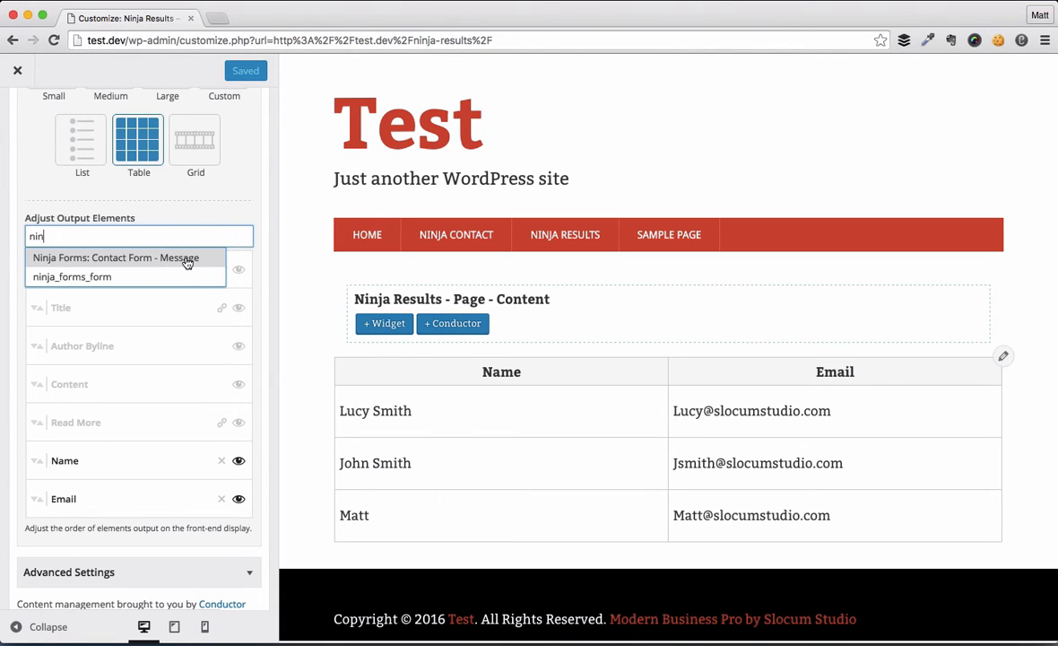
{"action": "left_click", "coordinate": [115, 259]}
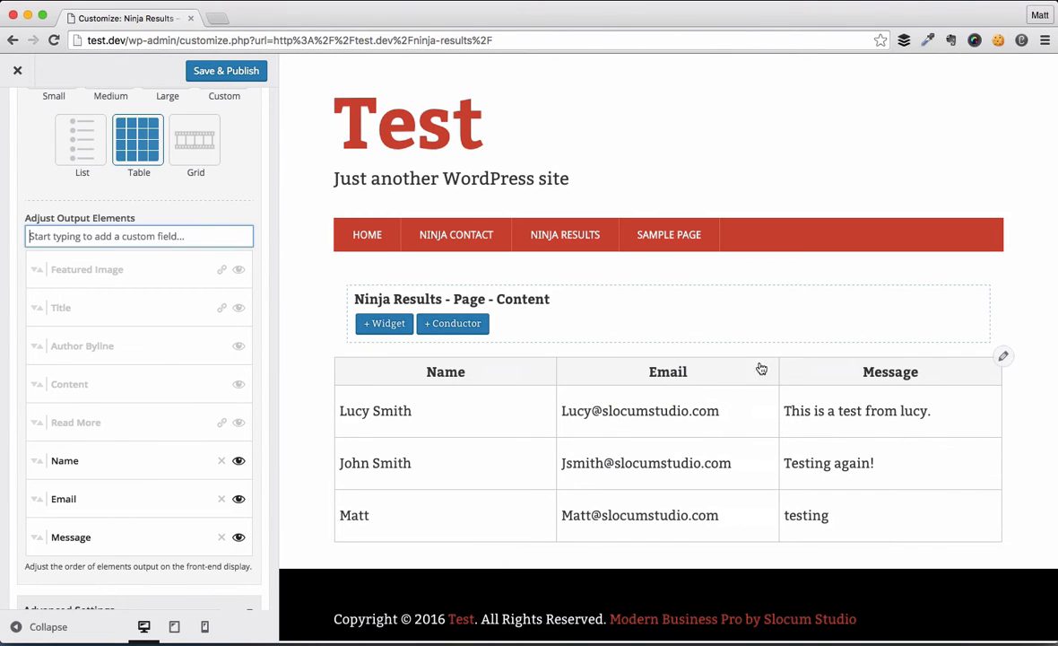
{"action": "mouse_move", "coordinate": [165, 538]}
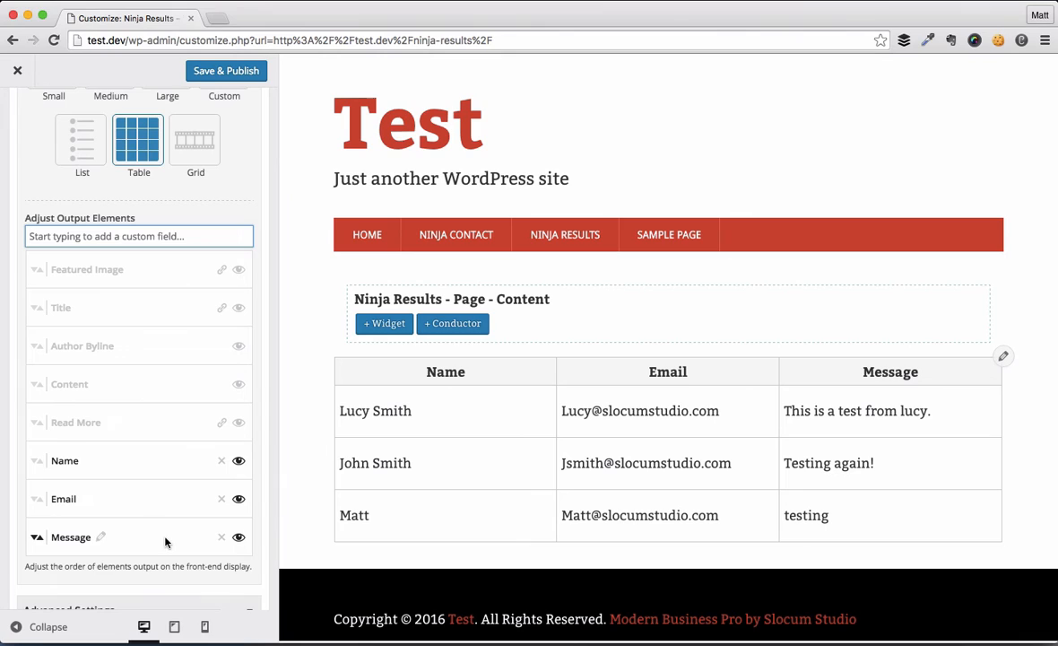
{"action": "mouse_move", "coordinate": [97, 539]}
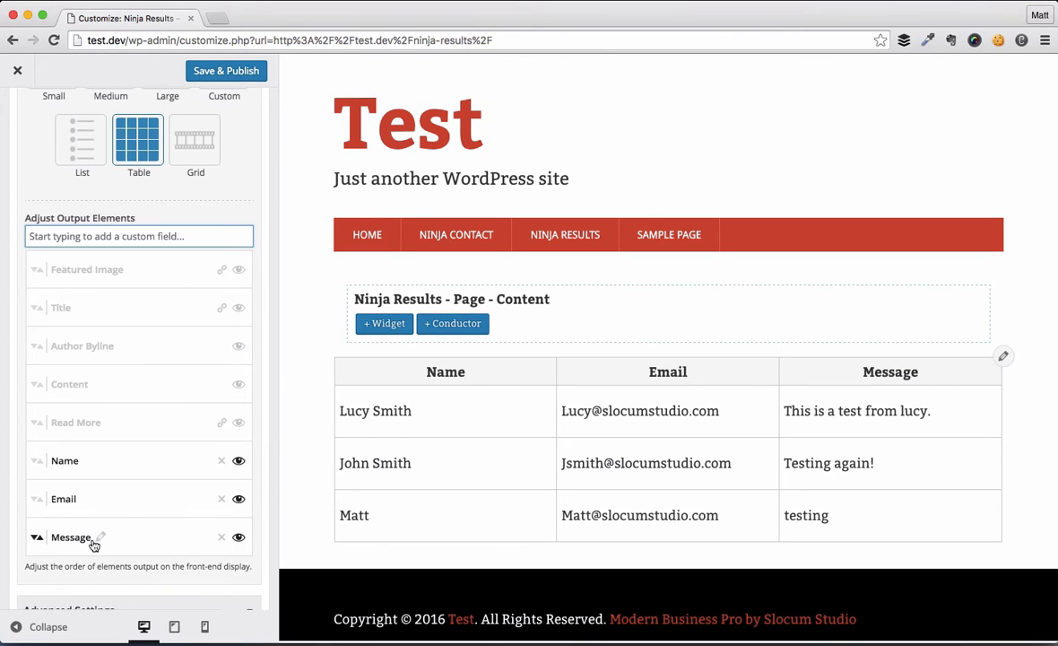
- Rename the Message output element's label to 'Comment'
{"action": "left_click", "coordinate": [99, 538]}
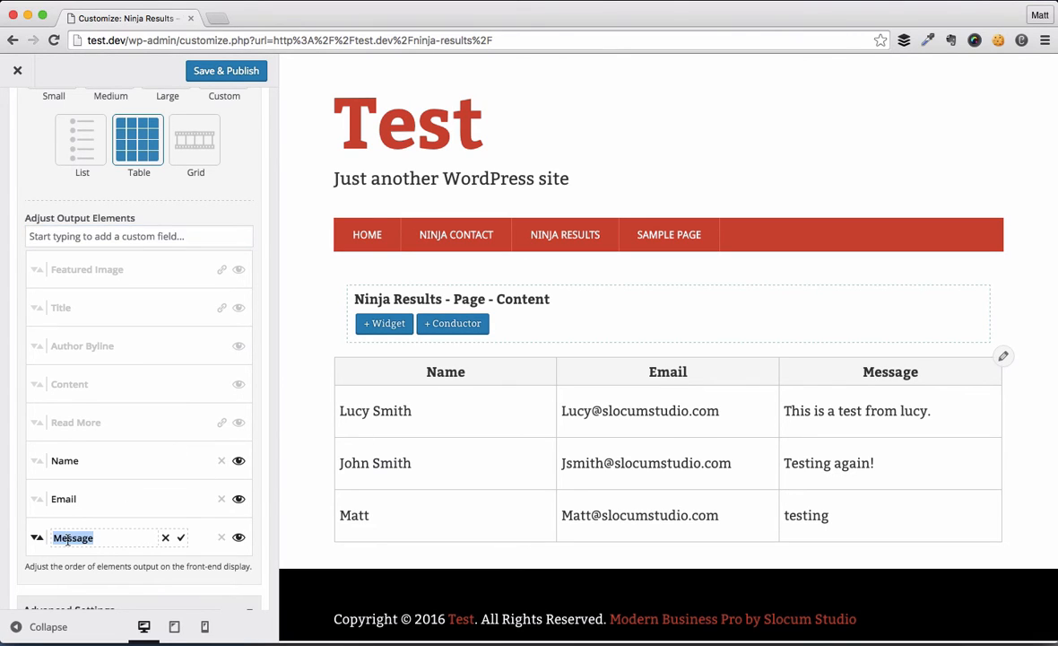
{"action": "type", "text": "Comment"}
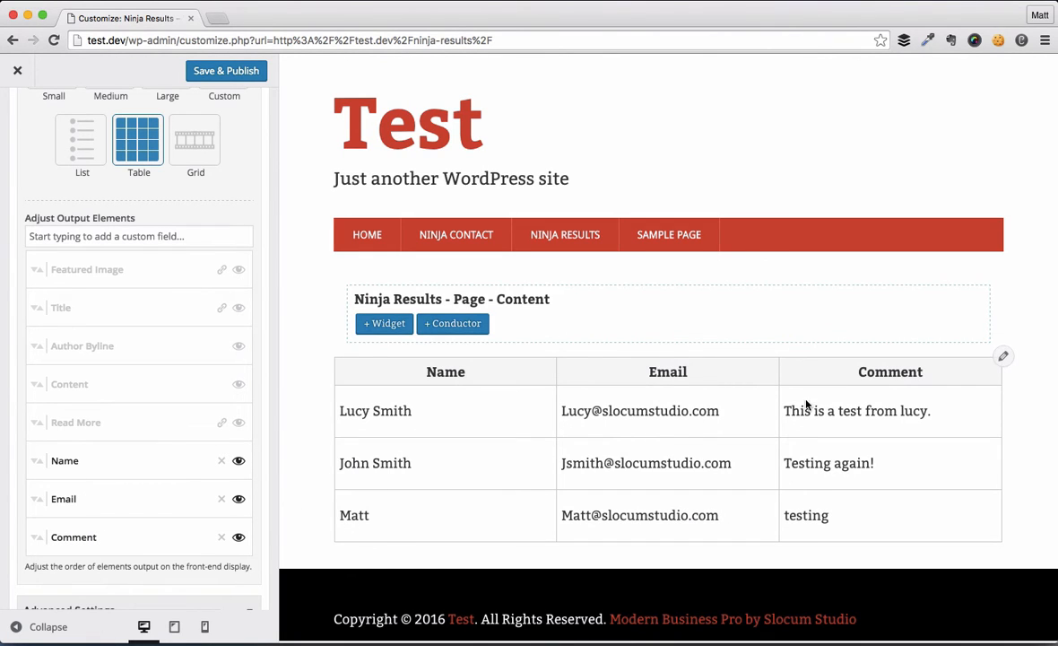
{"action": "mouse_move", "coordinate": [800, 372]}
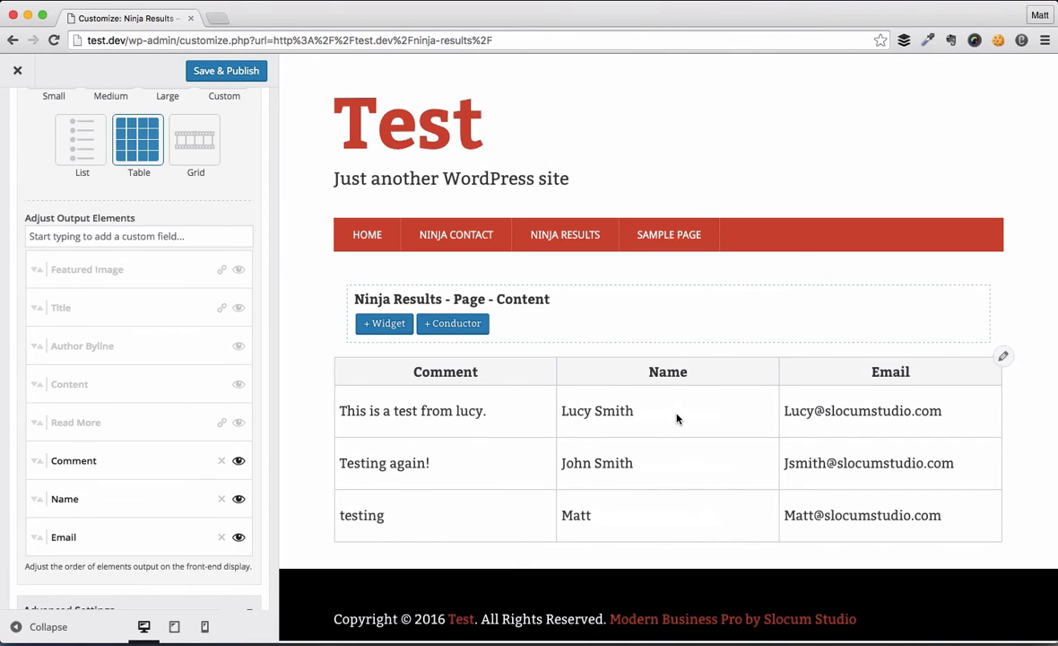
{"action": "mouse_move", "coordinate": [441, 416]}
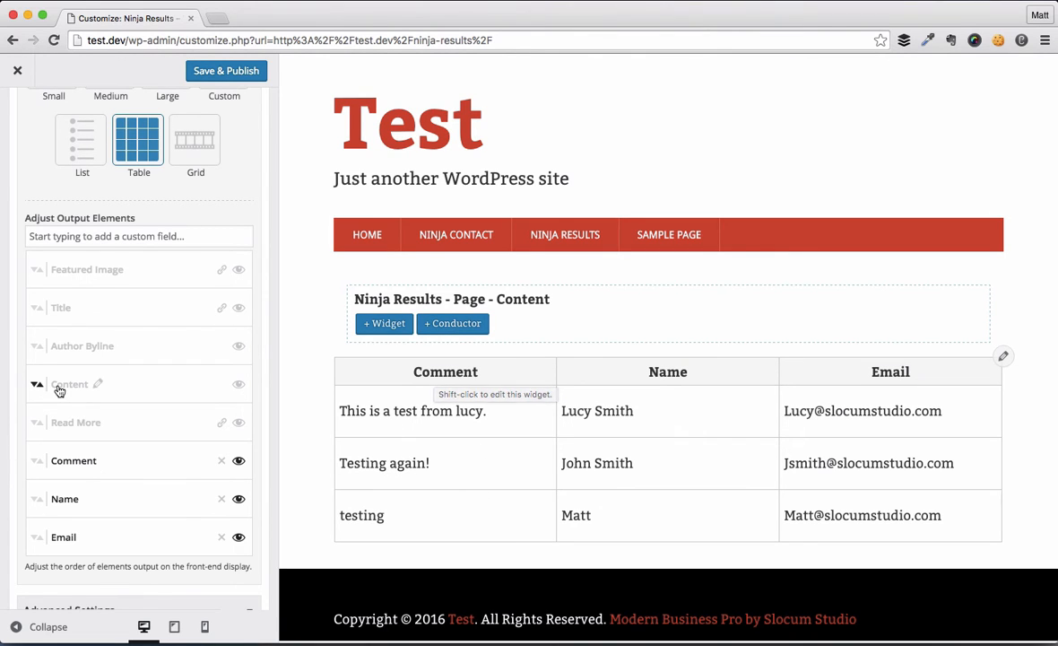
- Uncheck Allow Sorting and Display Headings in the widget's Advanced Settings
{"action": "scroll", "scroll_direction": "down", "scroll_amount": 3}
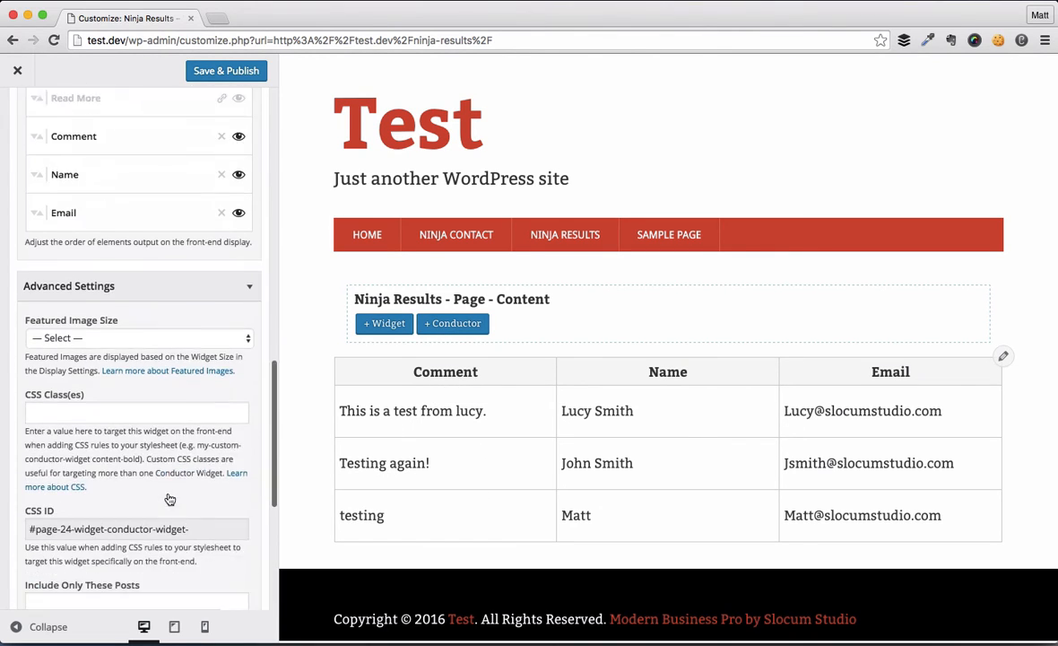
{"action": "scroll", "scroll_direction": "down", "scroll_amount": 3}
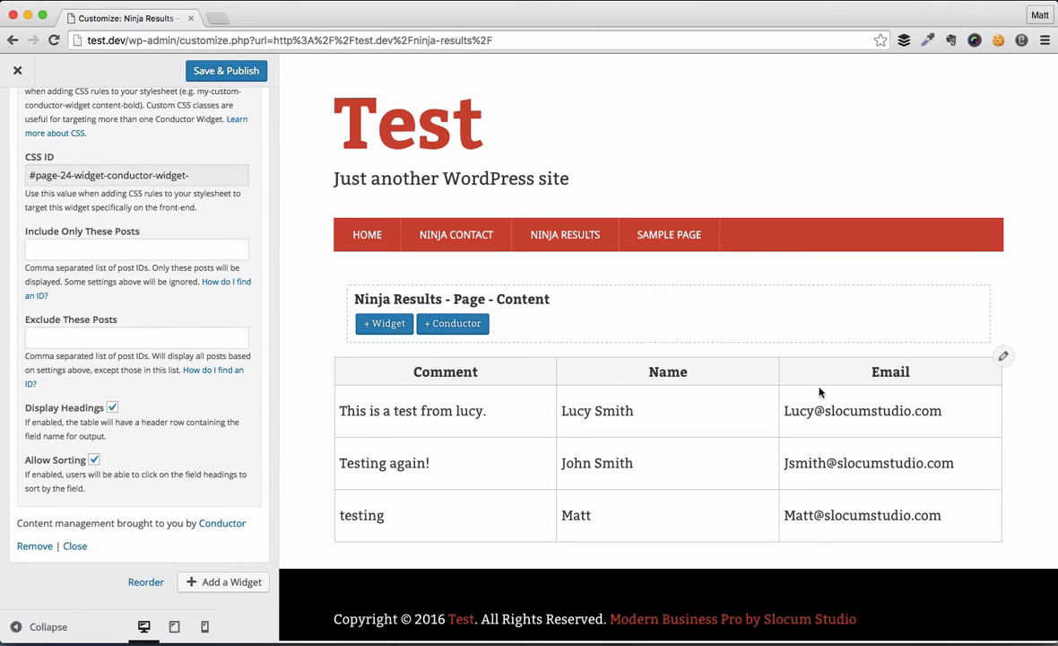
{"action": "mouse_move", "coordinate": [100, 440]}
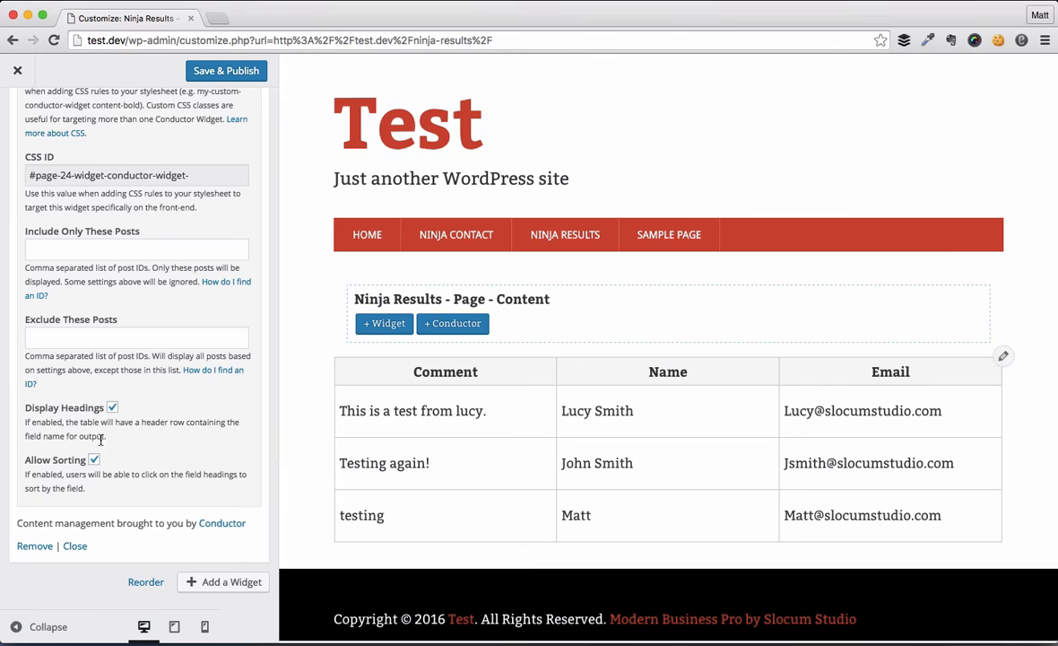
{"action": "mouse_move", "coordinate": [456, 377]}
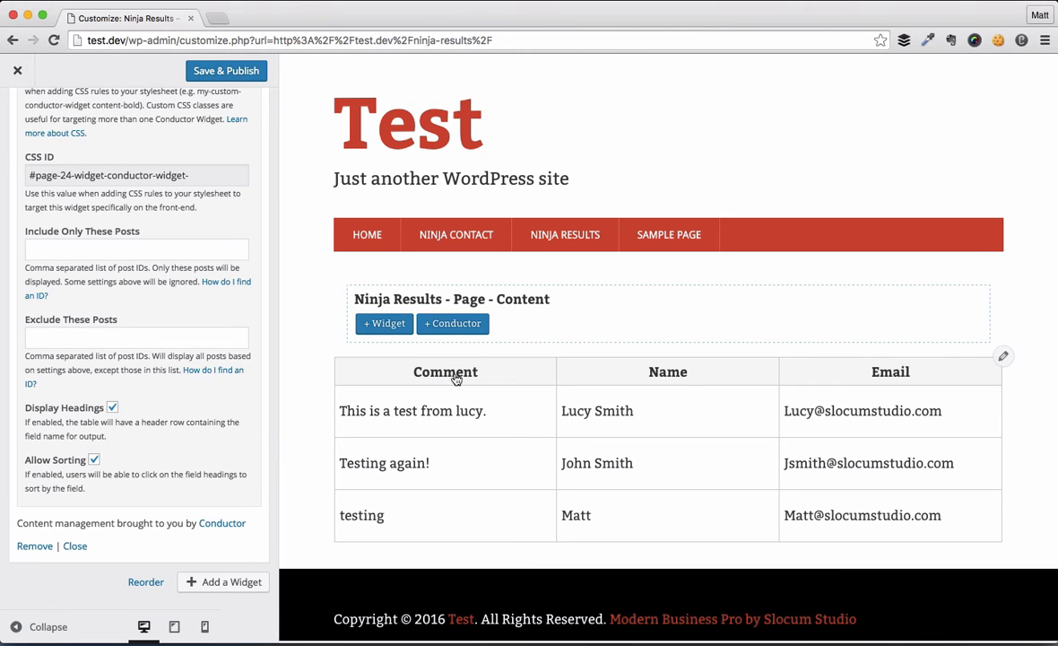
{"action": "left_click", "coordinate": [95, 459]}
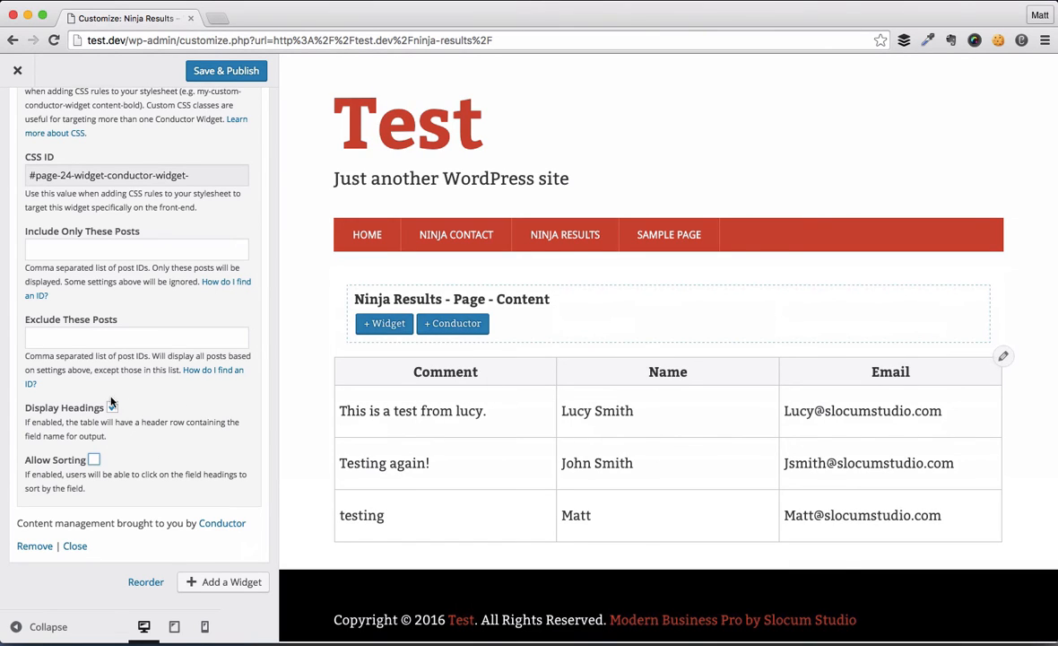
{"action": "left_click", "coordinate": [108, 408]}
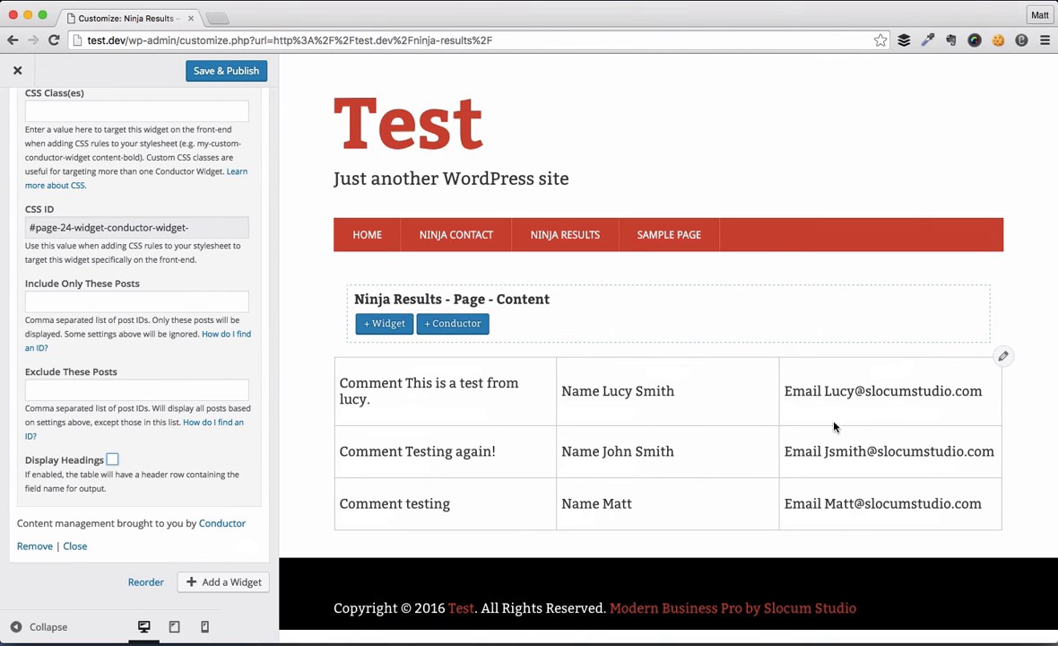
{"action": "mouse_move", "coordinate": [881, 452]}
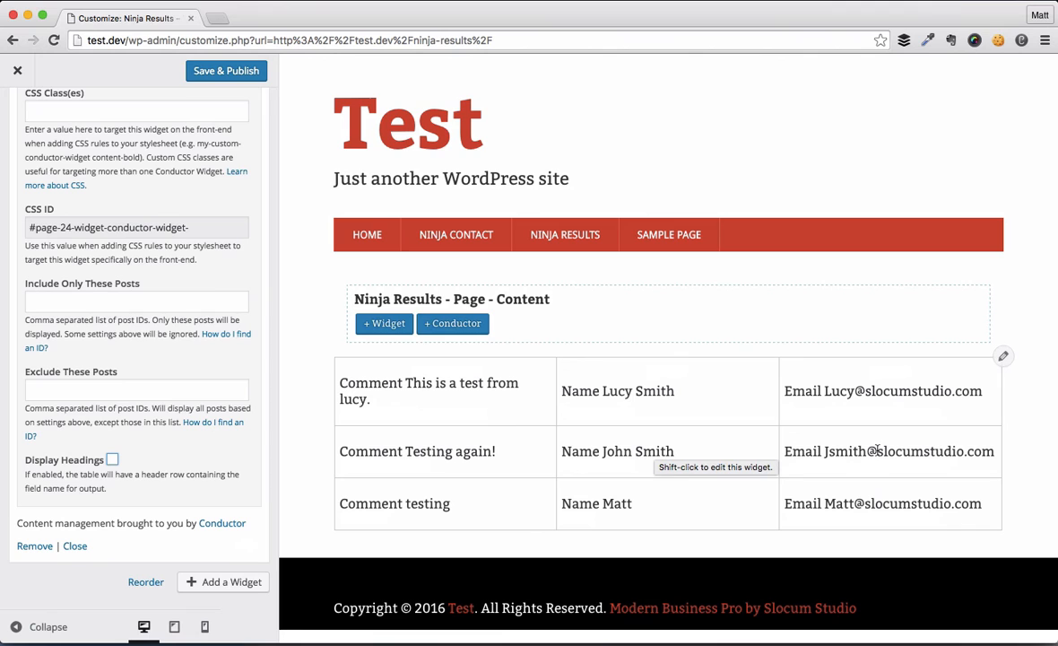
{"action": "scroll", "scroll_direction": "up", "scroll_amount": 3}
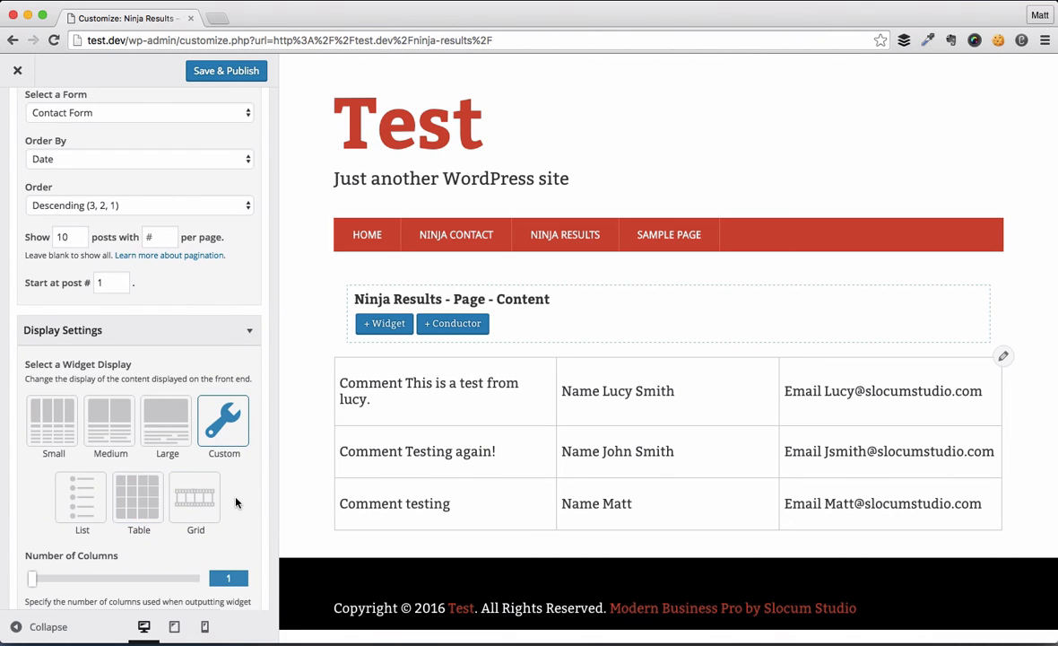
- Switch the display to Custom and set Number of Columns to 3
{"action": "left_click", "coordinate": [83, 498]}
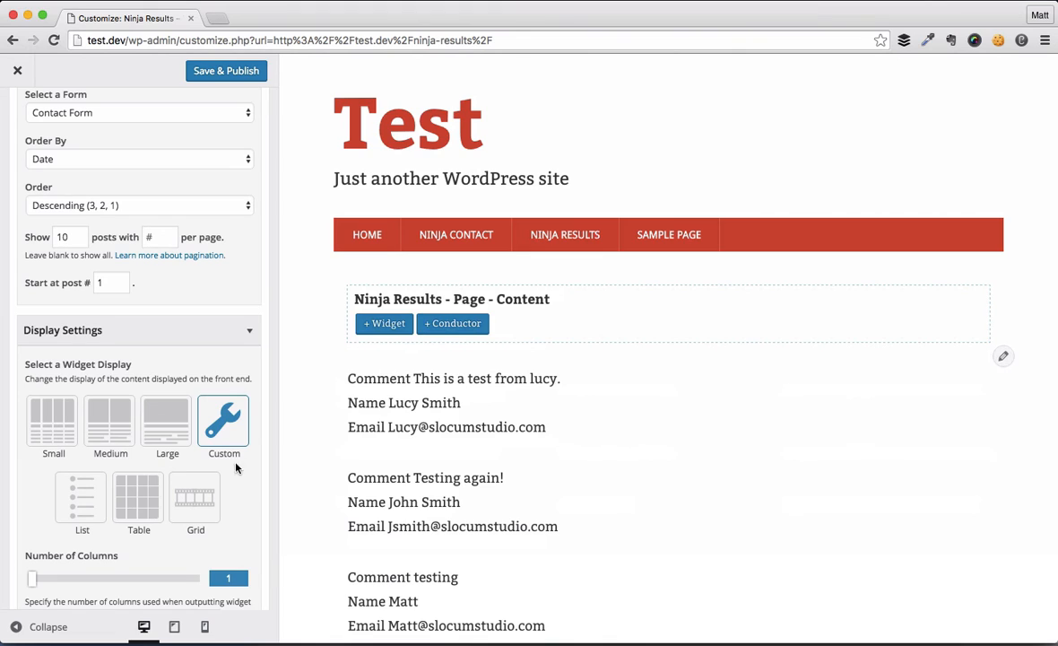
{"action": "mouse_move", "coordinate": [240, 477]}
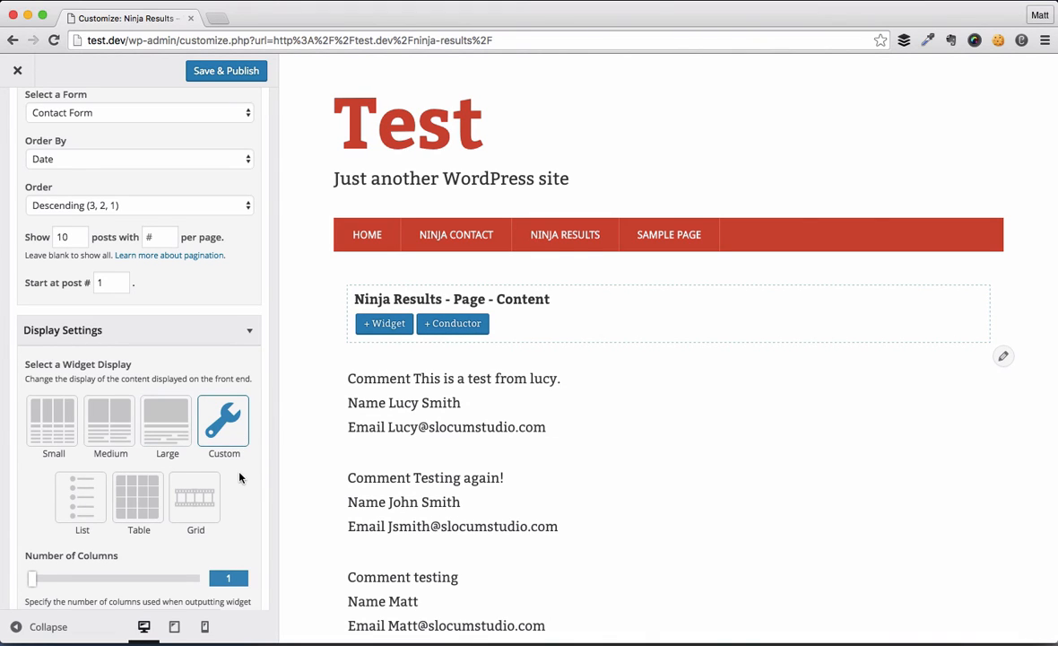
{"action": "scroll", "scroll_direction": "down", "scroll_amount": 3}
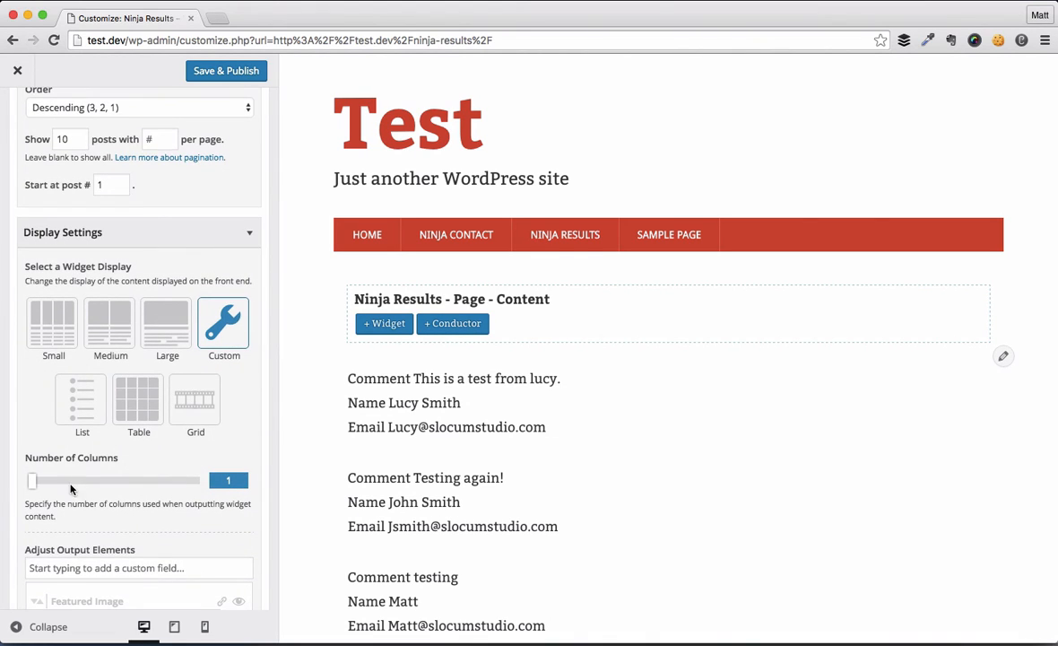
{"action": "left_click_drag", "start_coordinate": [32, 480], "coordinate": [64, 480]}
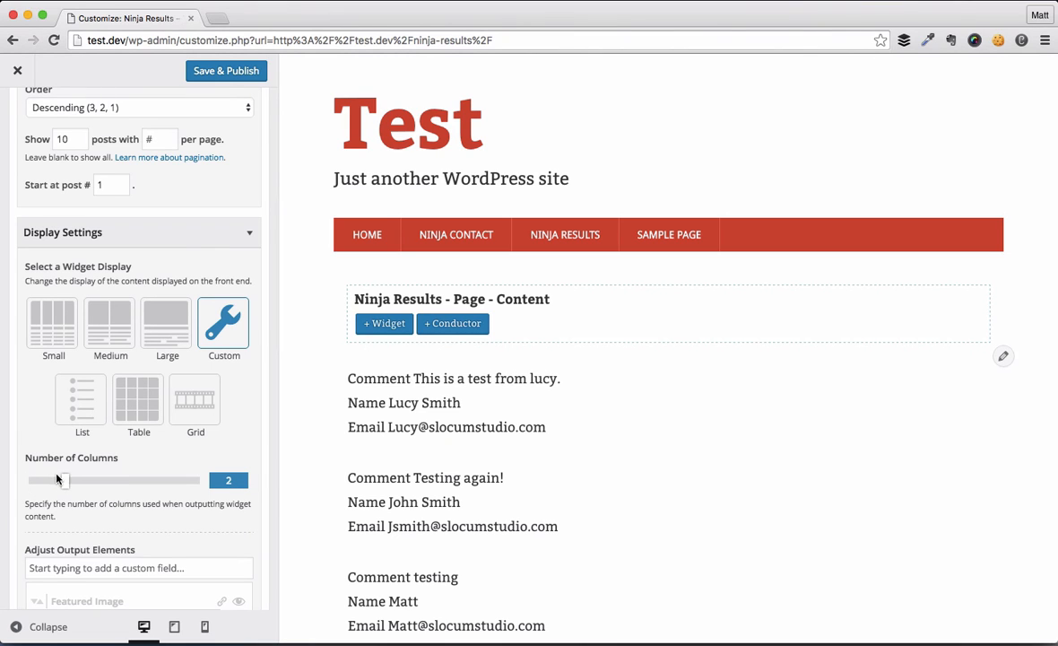
{"action": "left_click_drag", "start_coordinate": [70, 481], "coordinate": [65, 481]}
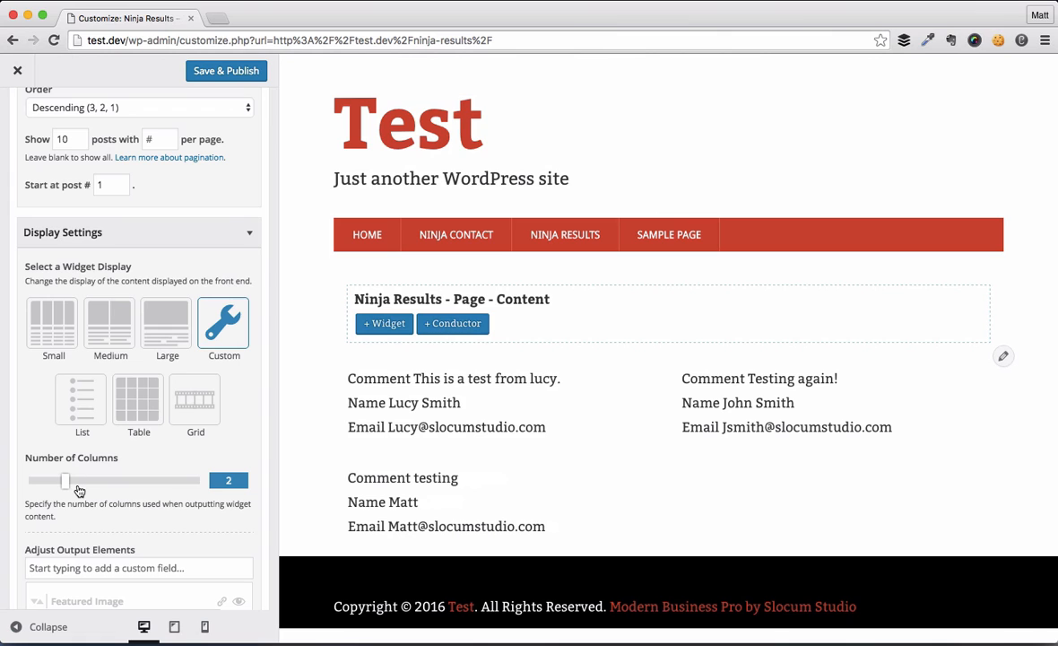
{"action": "left_click_drag", "start_coordinate": [65, 480], "coordinate": [97, 480]}
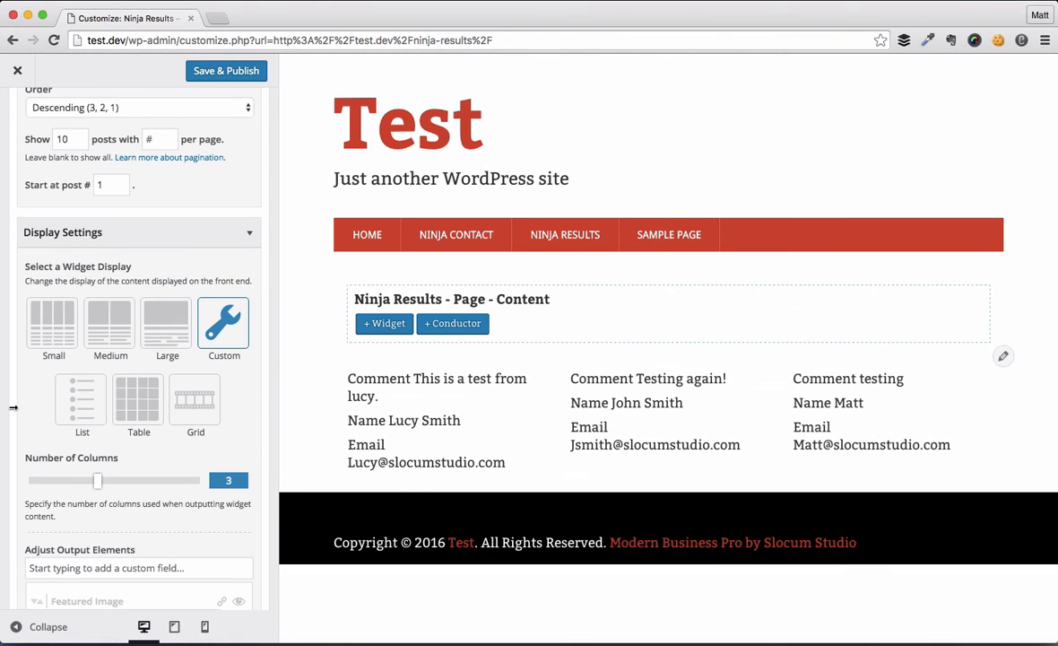
{"action": "mouse_move", "coordinate": [534, 517]}
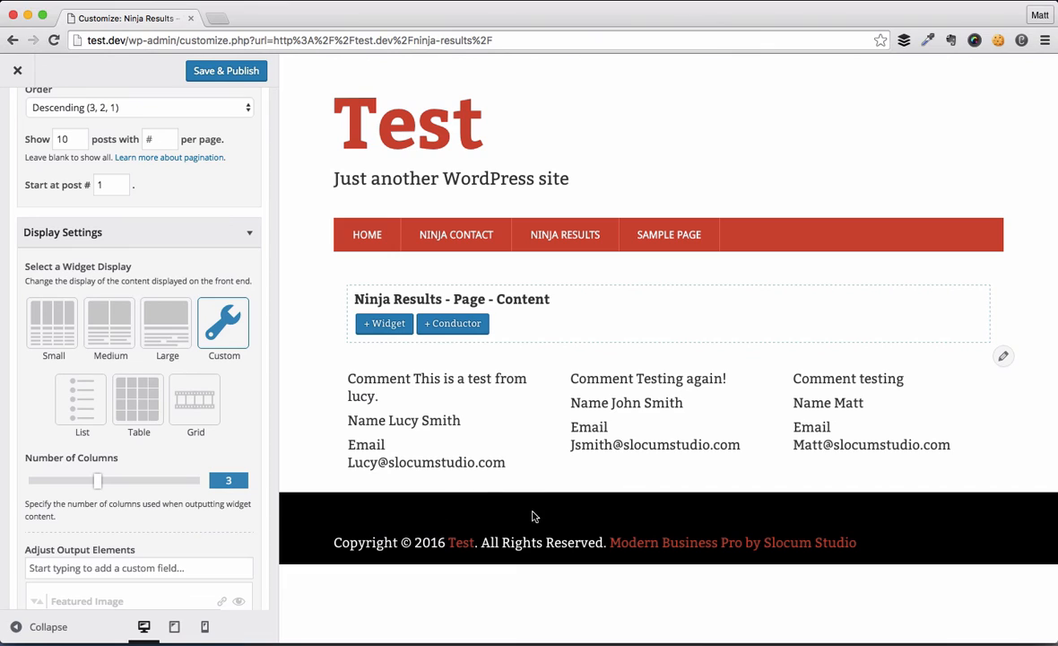
{"action": "mouse_move", "coordinate": [497, 458]}
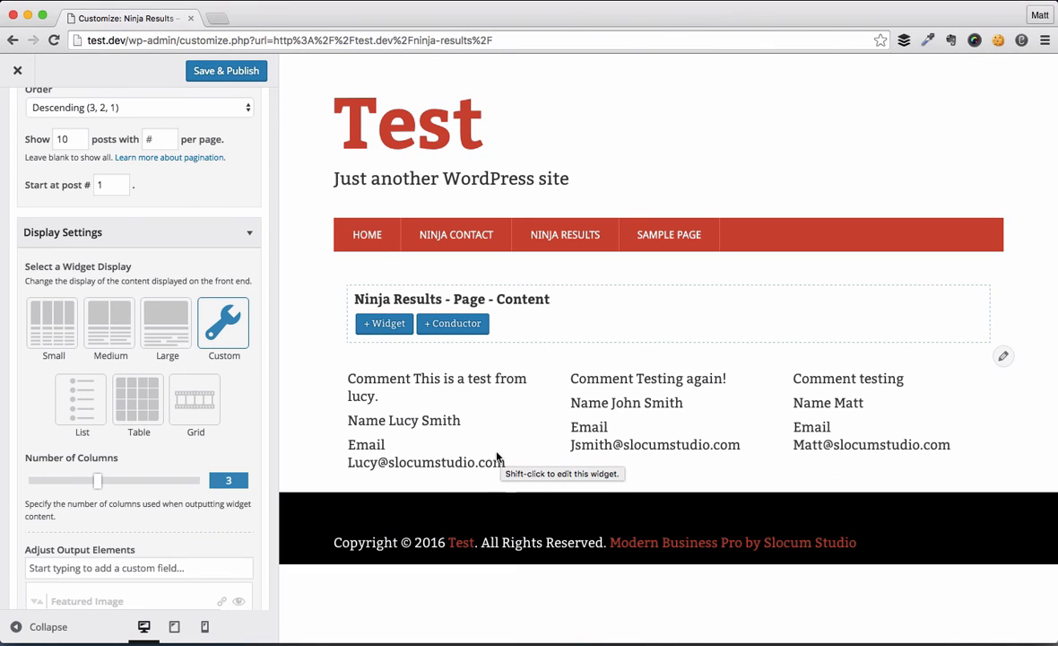
{"action": "mouse_move", "coordinate": [531, 388]}
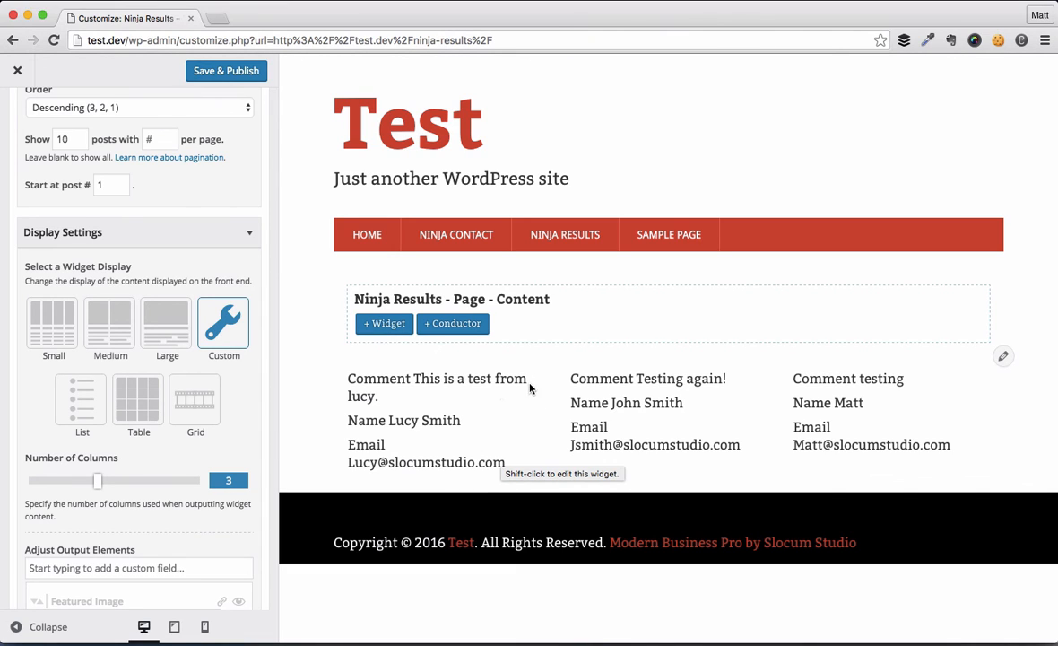
{"action": "scroll", "scroll_direction": "down", "scroll_amount": 3}
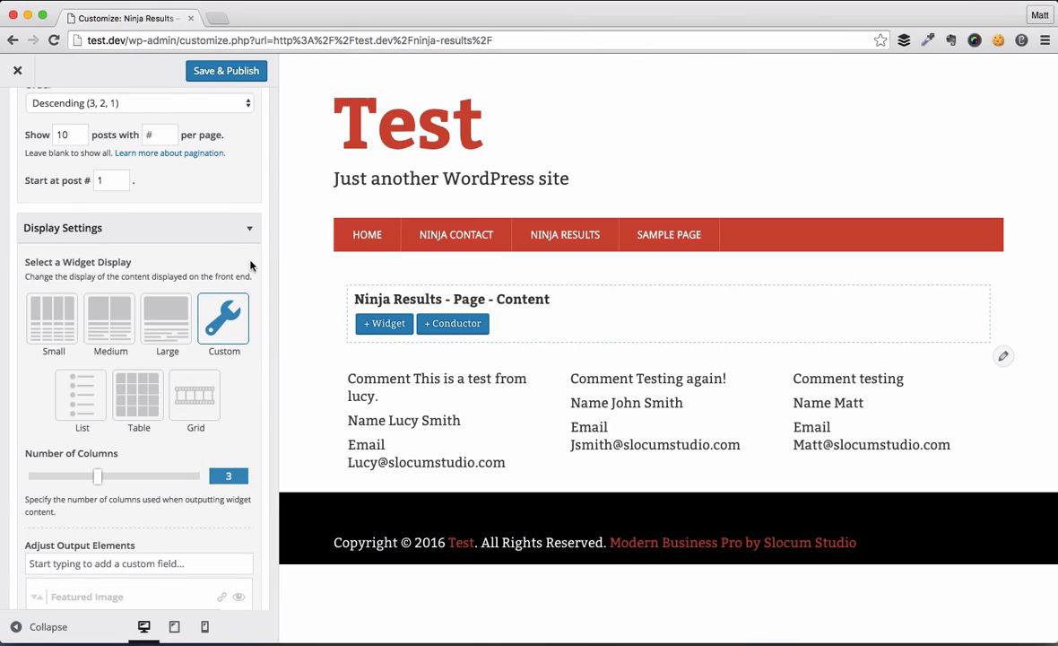
{"action": "mouse_move", "coordinate": [251, 178]}
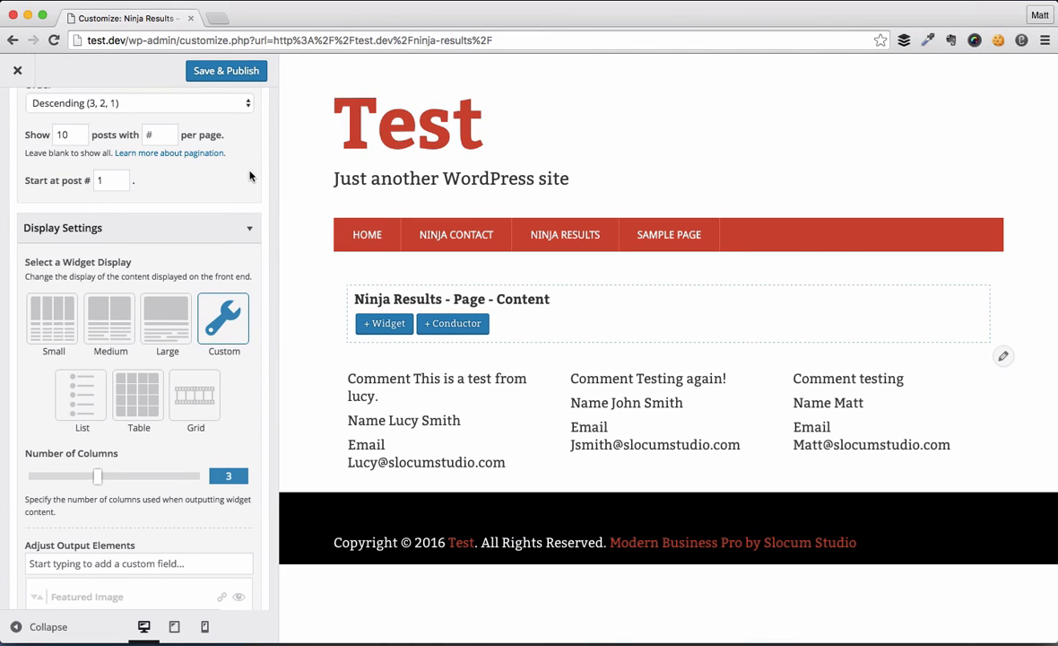
{"action": "mouse_move", "coordinate": [241, 179]}
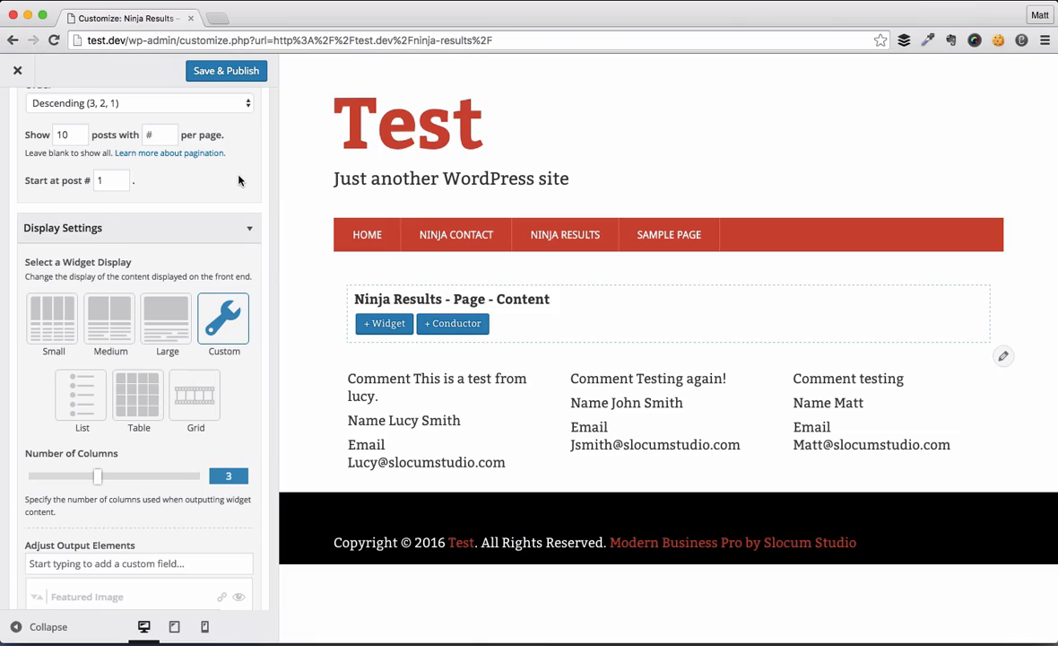